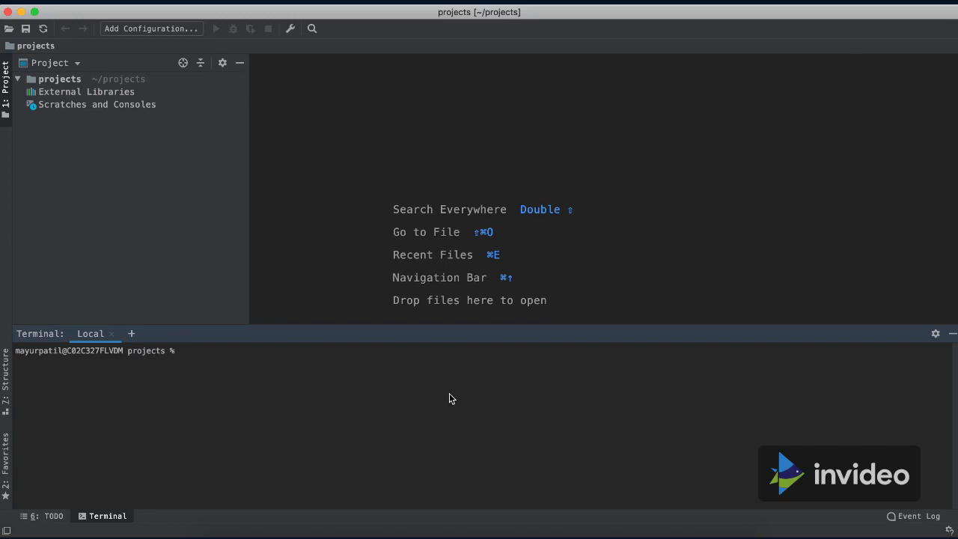
# - Check the installed npm version with npm -v
pyautogui.write('node -v')
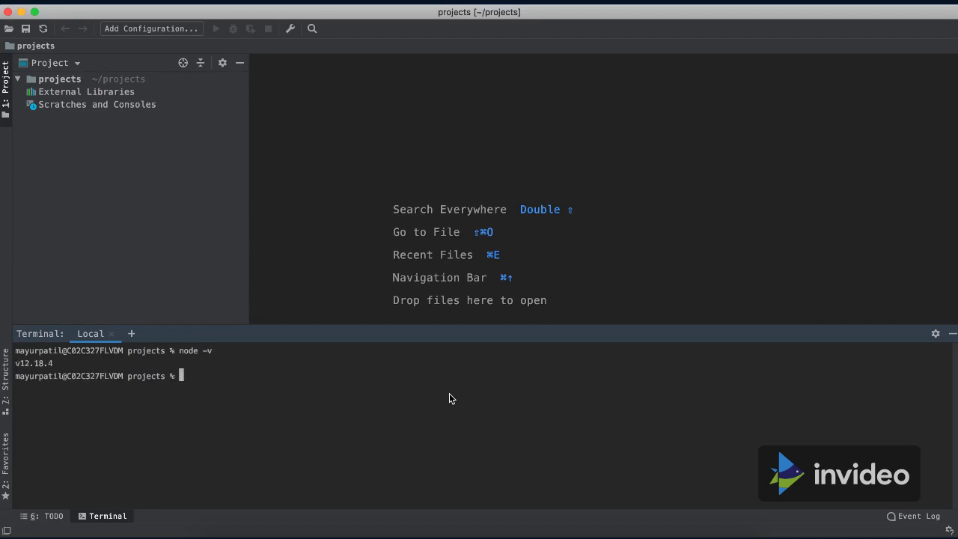
pyautogui.write('npm -v')
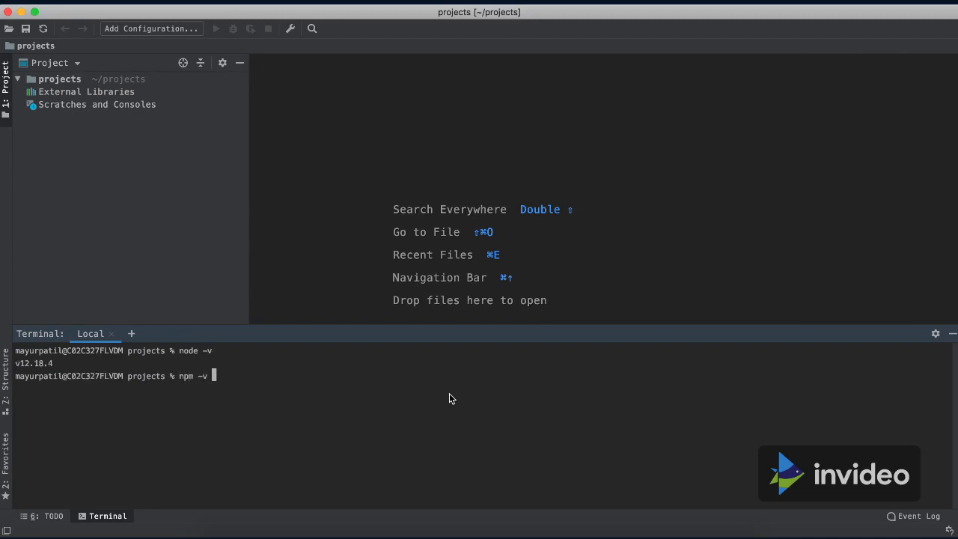
pyautogui.press('Return')
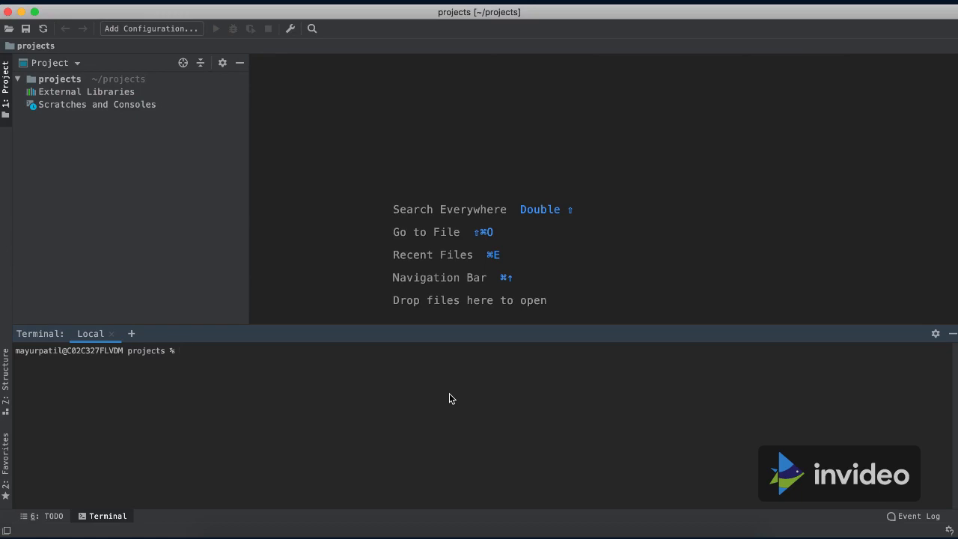
# - Create the is-string-mwd folder and move the terminal into it
pyautogui.write('mkdir')
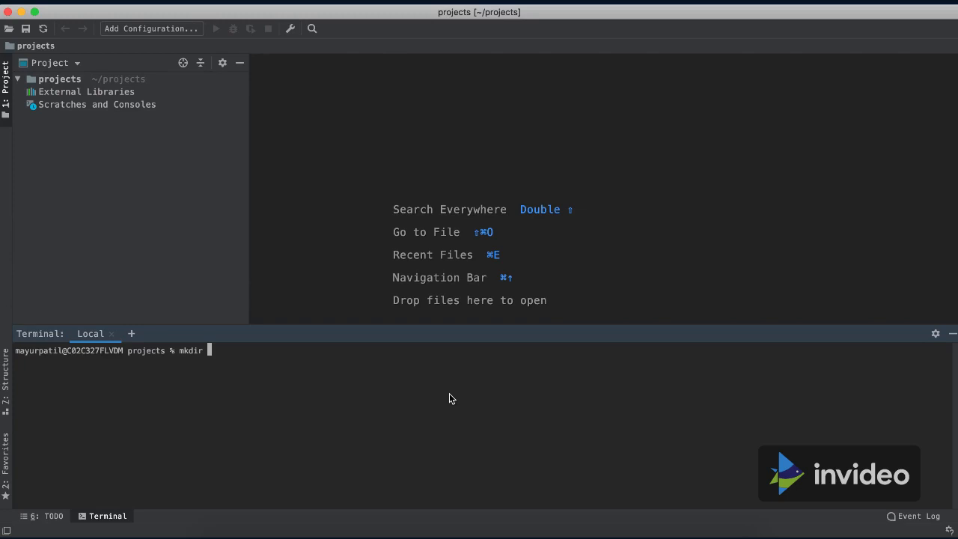
pyautogui.write('is-str')
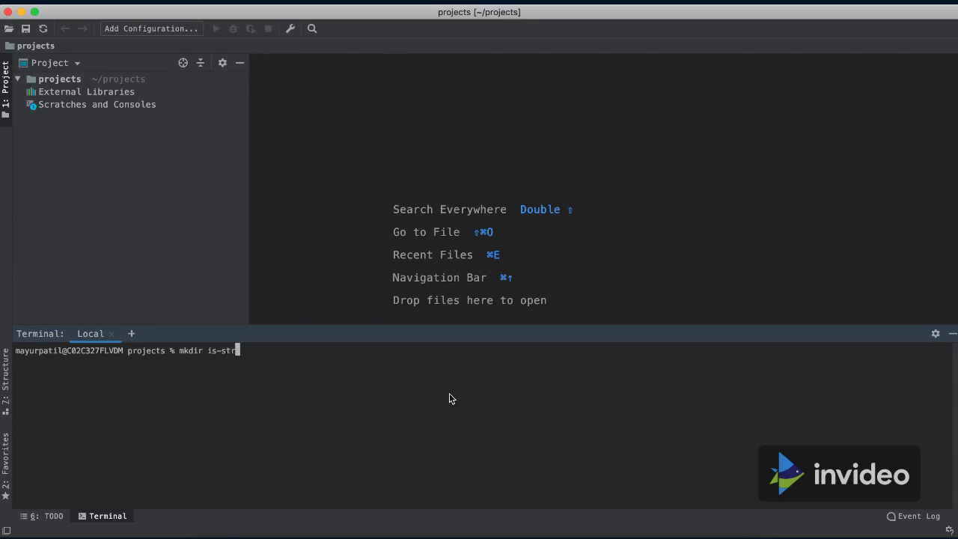
pyautogui.write('ing-')
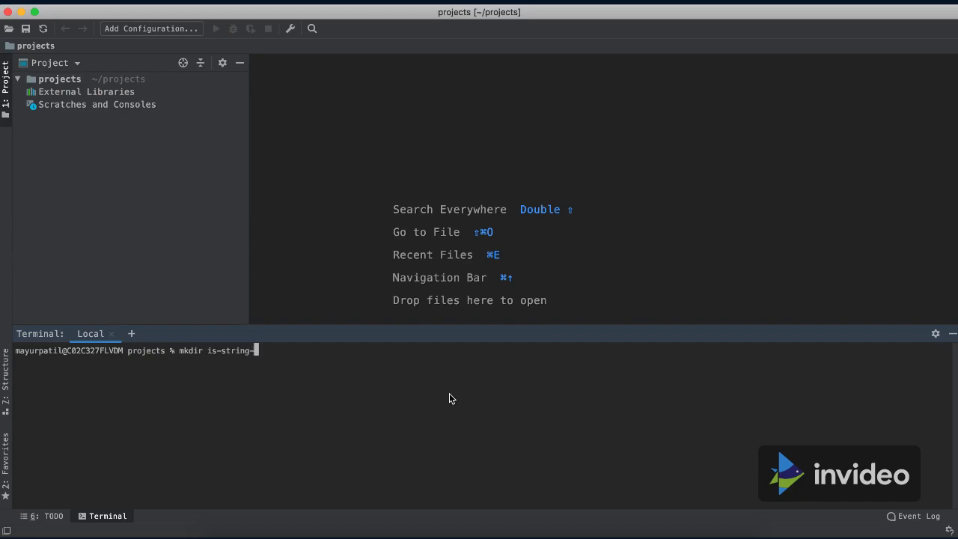
pyautogui.write('mw0')
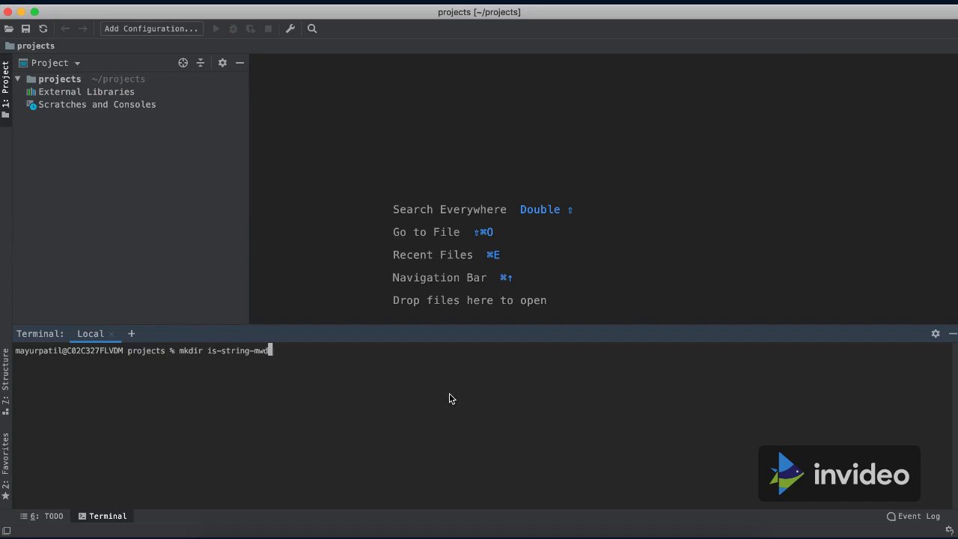
pyautogui.press('Return')
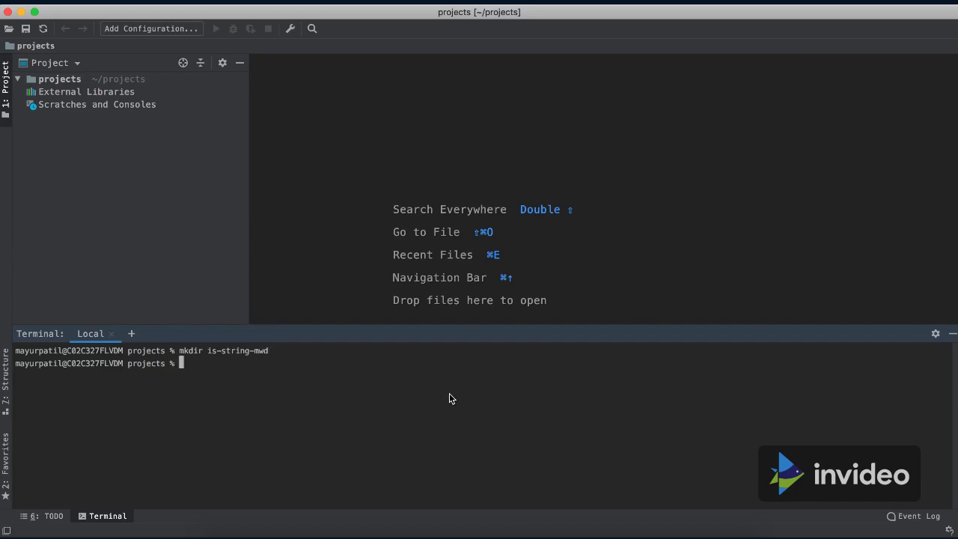
pyautogui.write('cd is-string-mwd')
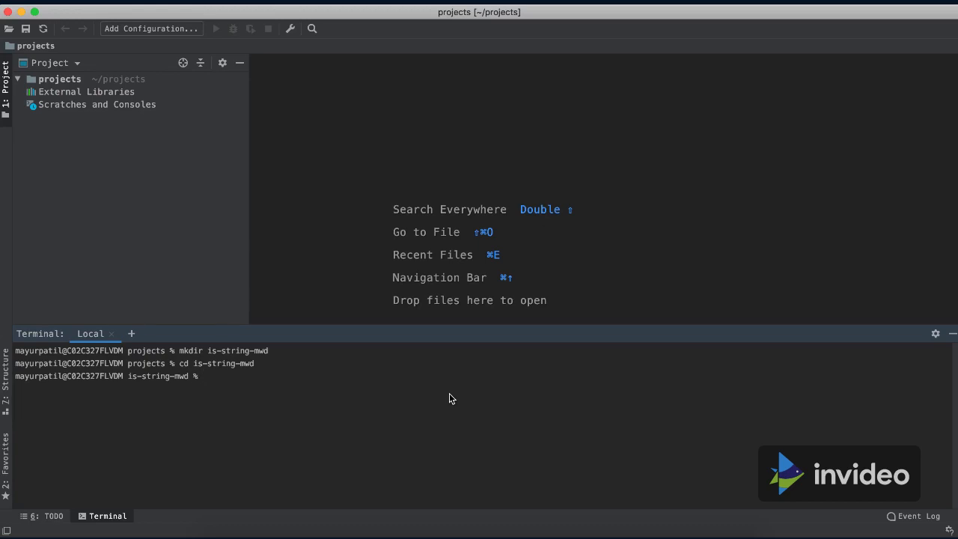
pyautogui.write('np')
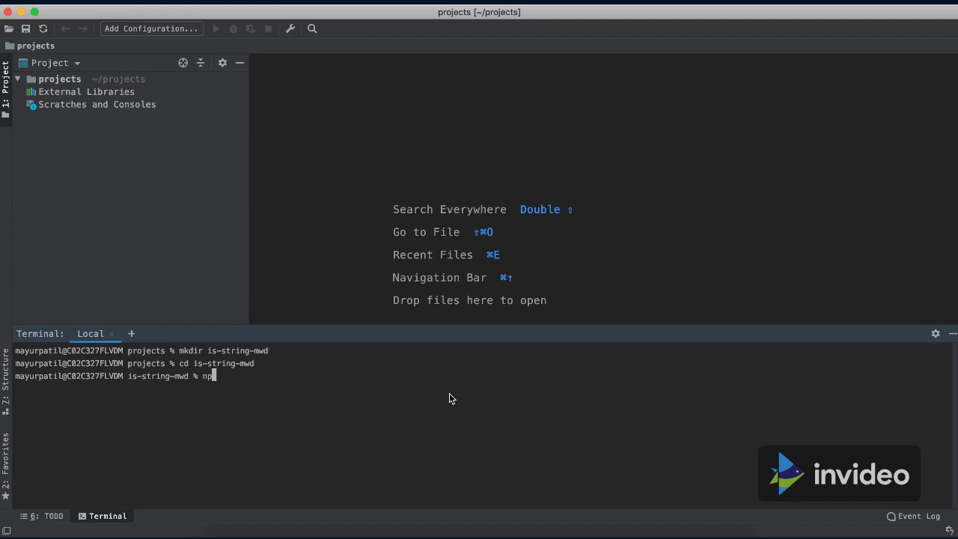
# - Run npm init with a 'Check if string pattern matches…' description and author Modern Web Dev
pyautogui.write('m init')
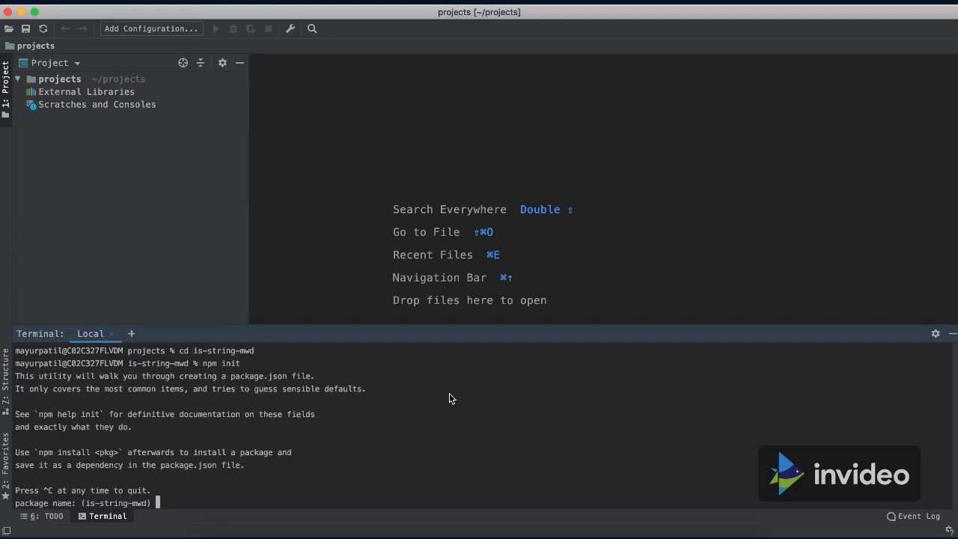
pyautogui.moveTo(108, 509)
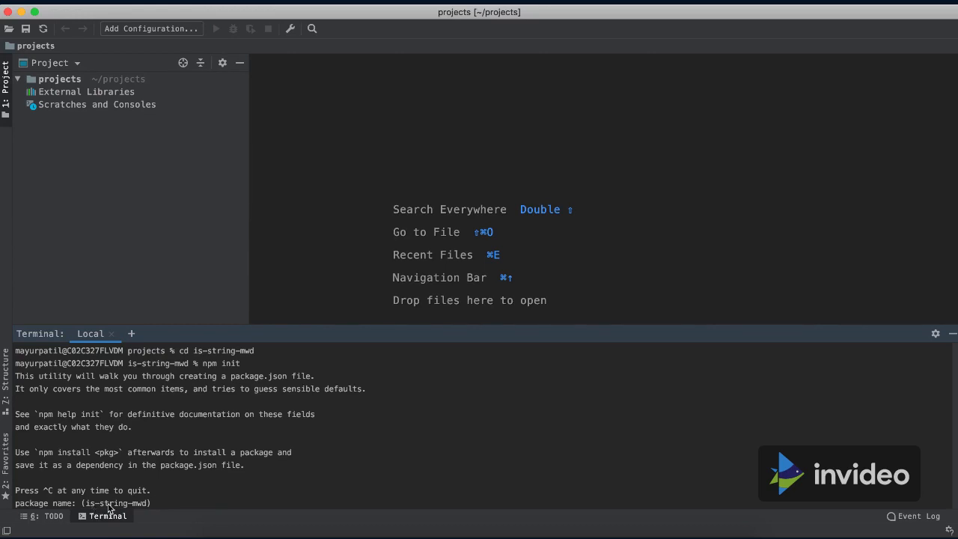
pyautogui.moveTo(92, 510)
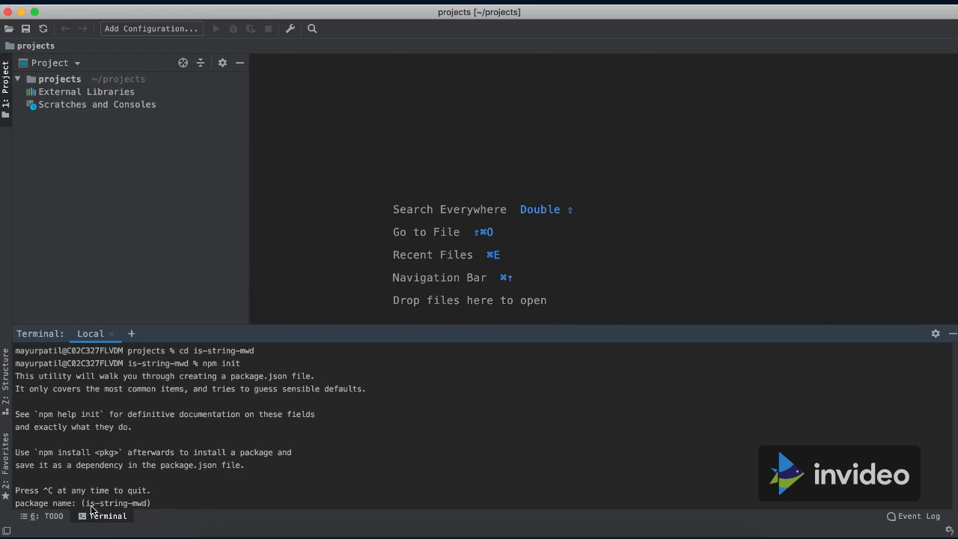
pyautogui.moveTo(153, 509)
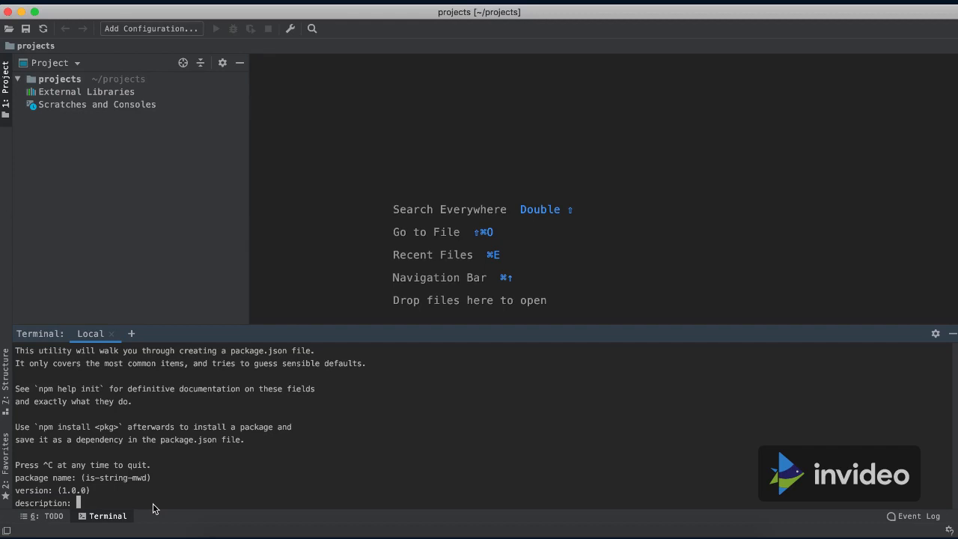
pyautogui.write('Check')
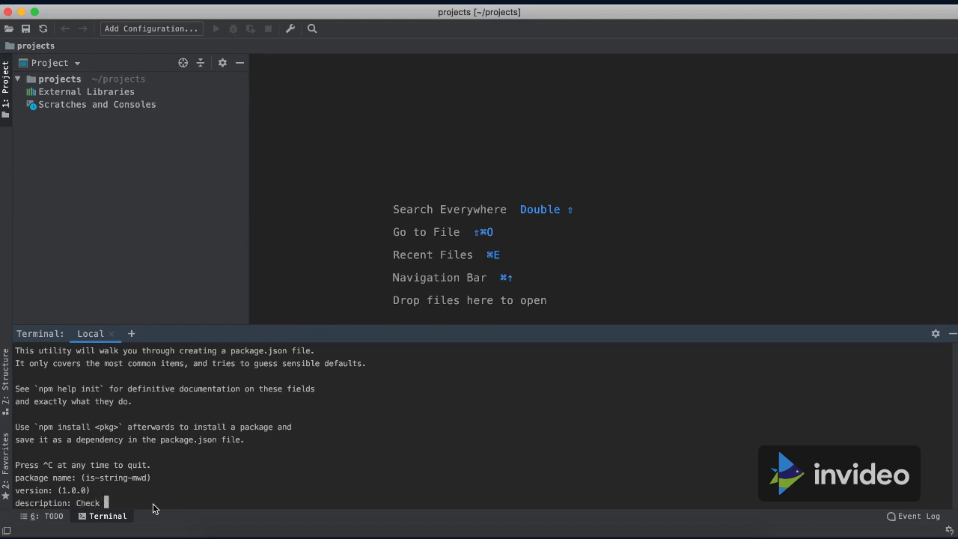
pyautogui.write('if s')
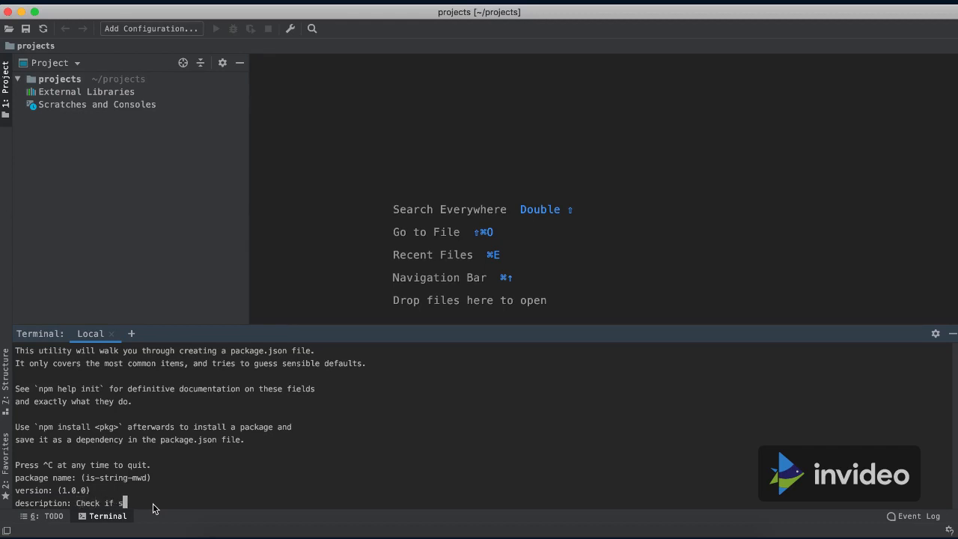
pyautogui.write('tring')
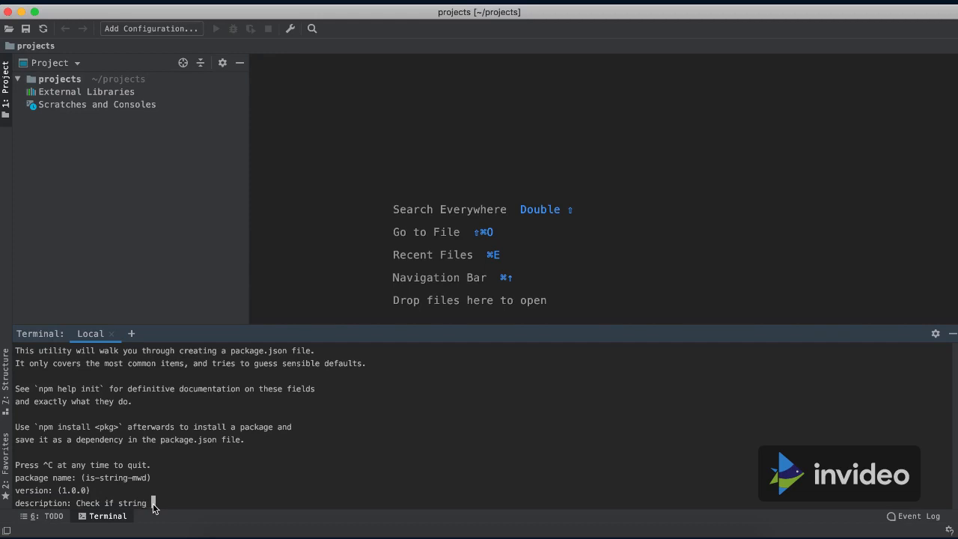
pyautogui.write('pattern m')
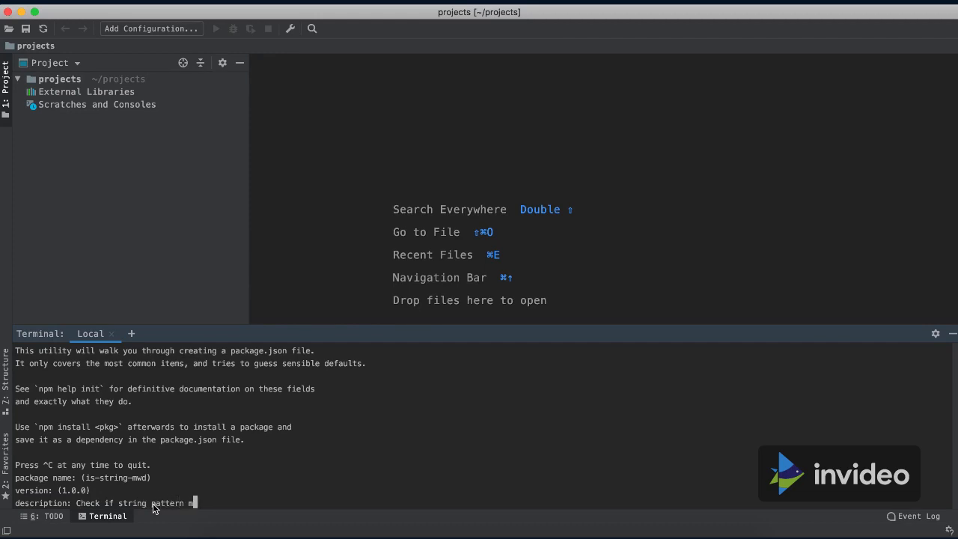
pyautogui.write('atches with "')
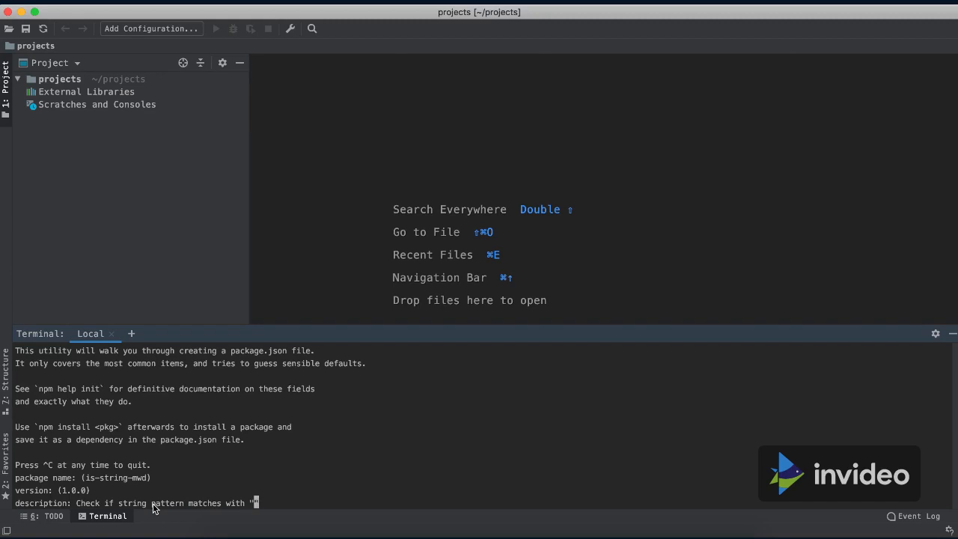
pyautogui.write('Modern')
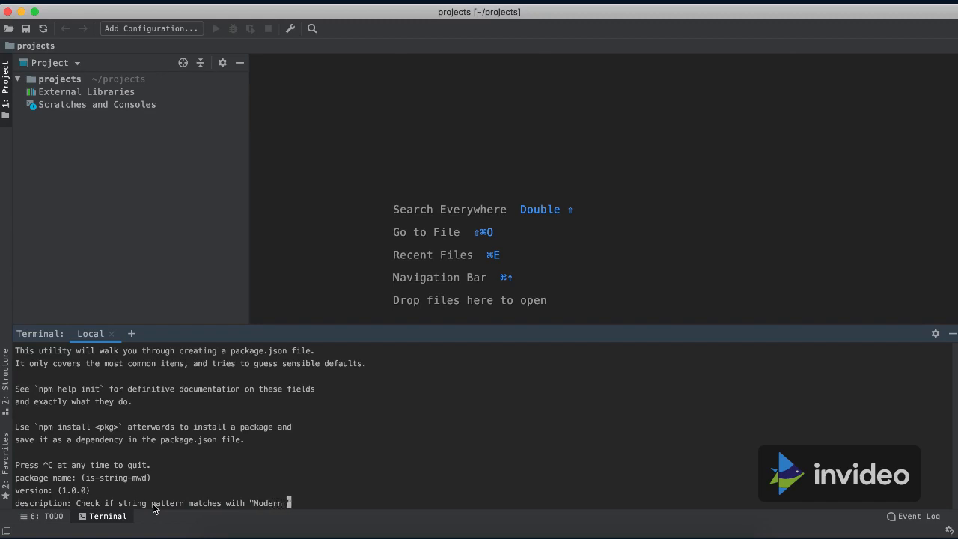
pyautogui.write('Web')
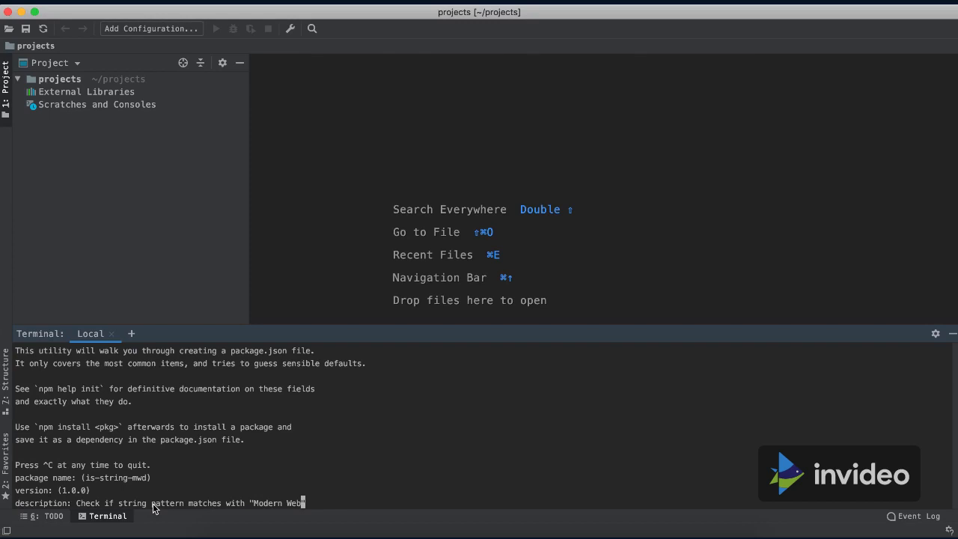
pyautogui.write('DEv')
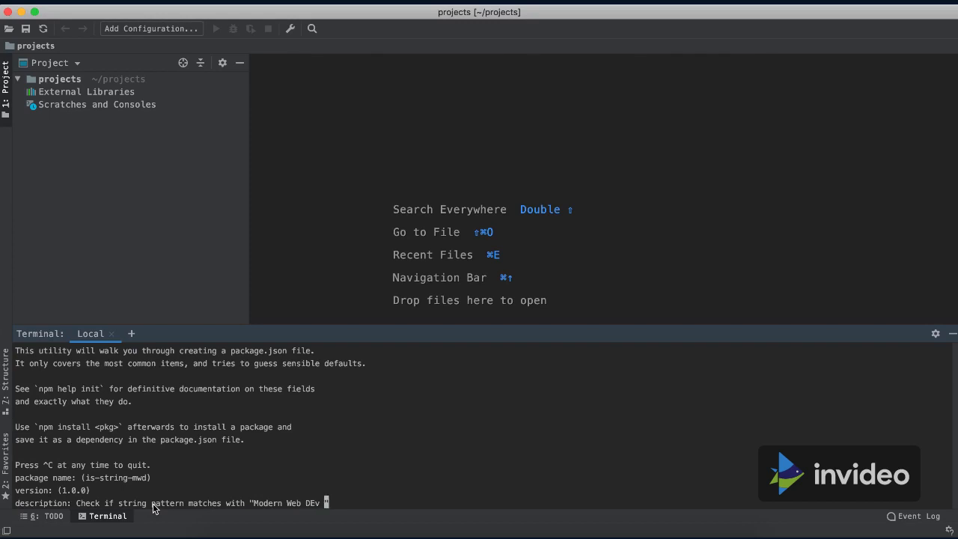
pyautogui.write('string')
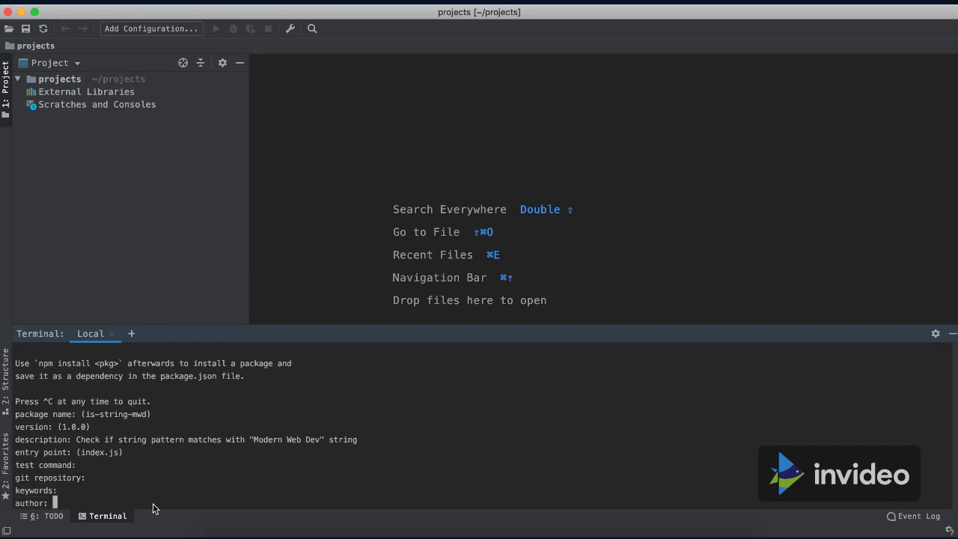
pyautogui.write('Modern')
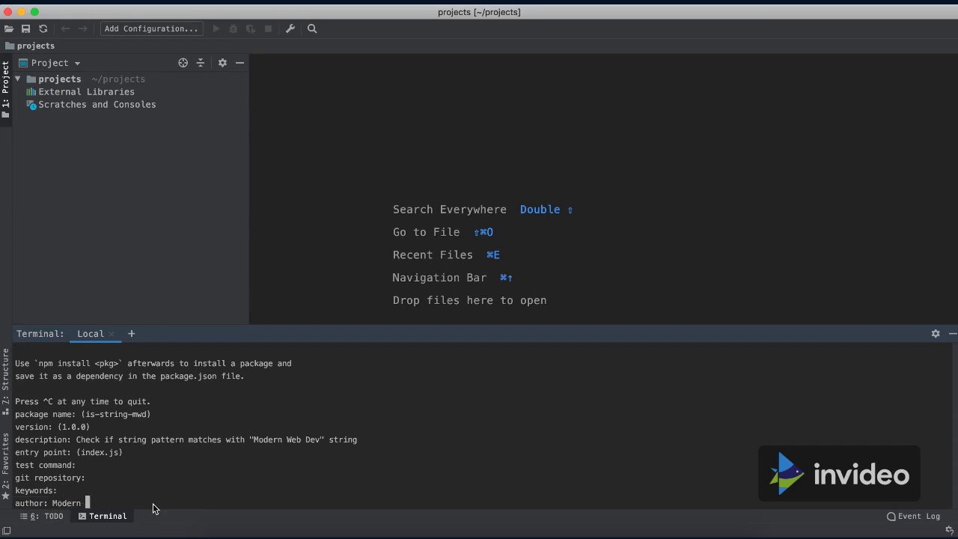
pyautogui.write('Web D')
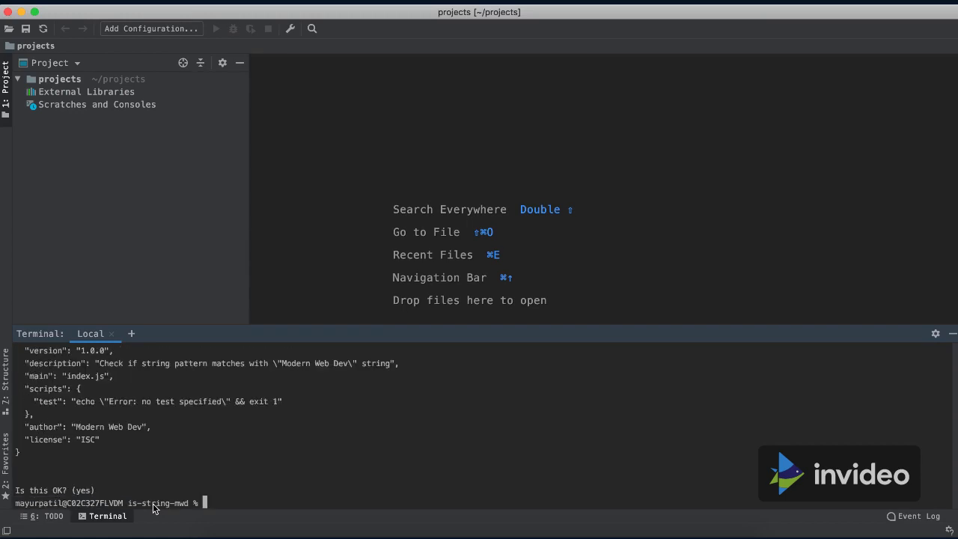
# - Expand the project tree to is-string-mwd and open its package.json
pyautogui.click(15, 7)
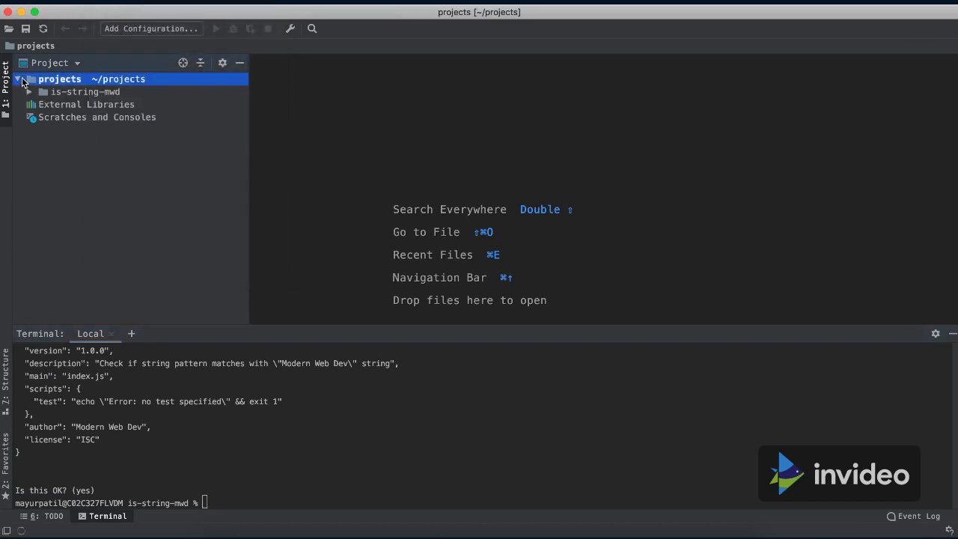
pyautogui.click(30, 92)
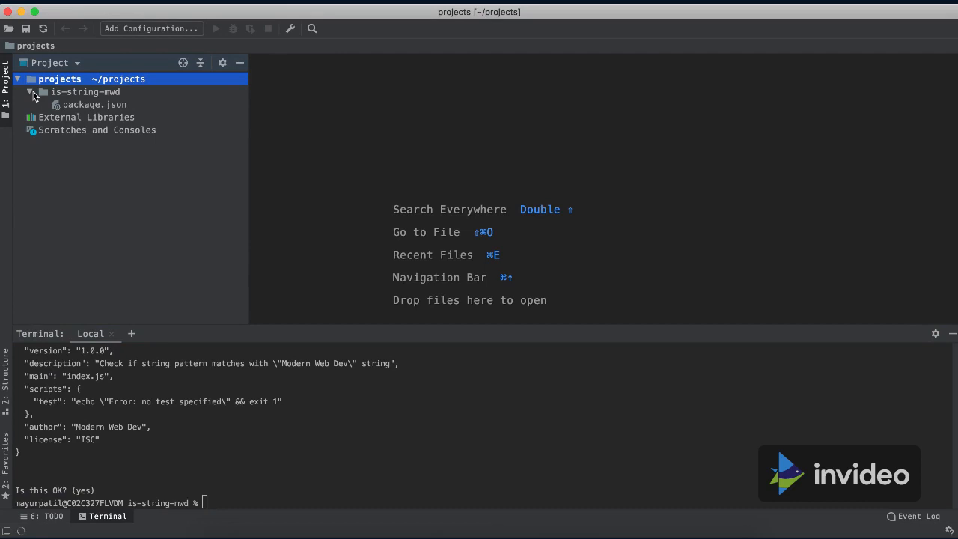
pyautogui.click(86, 92)
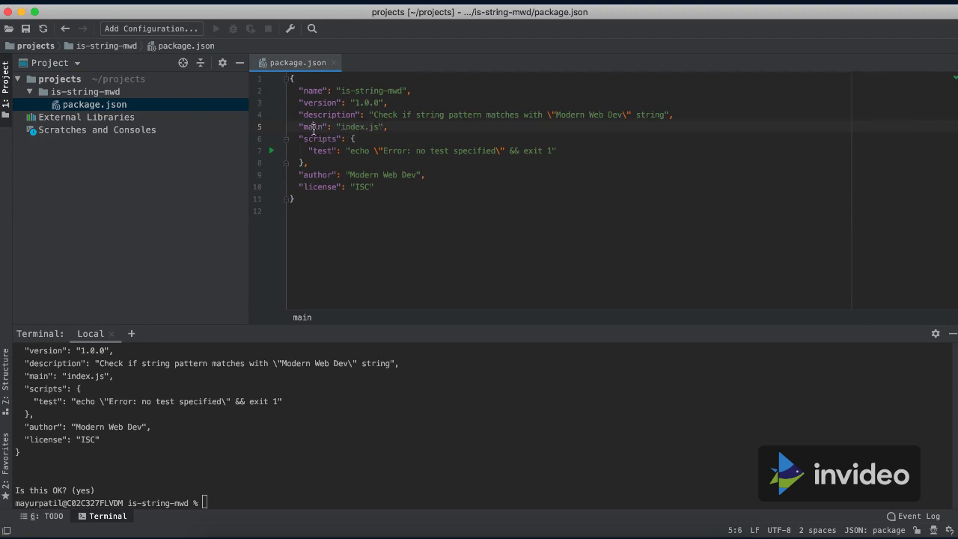
pyautogui.moveTo(116, 92)
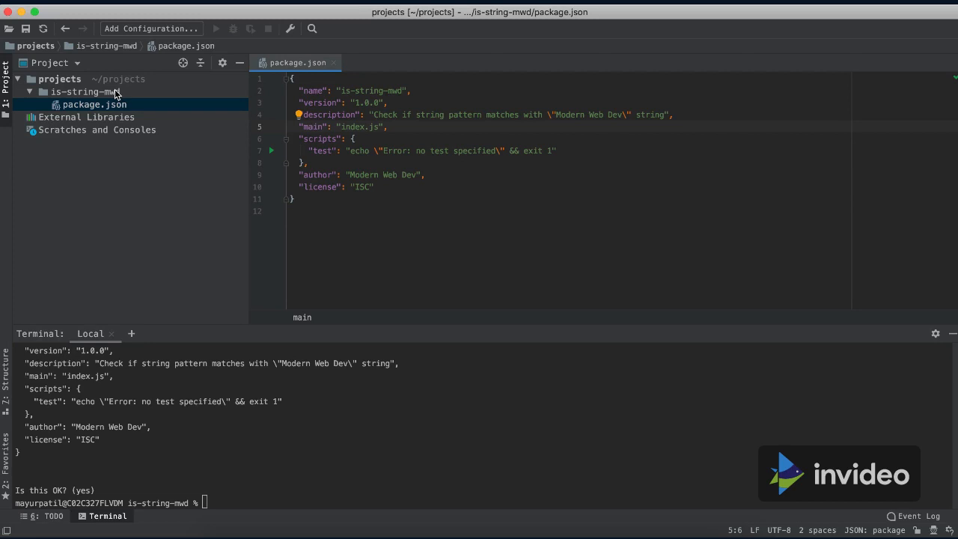
pyautogui.click(85, 91)
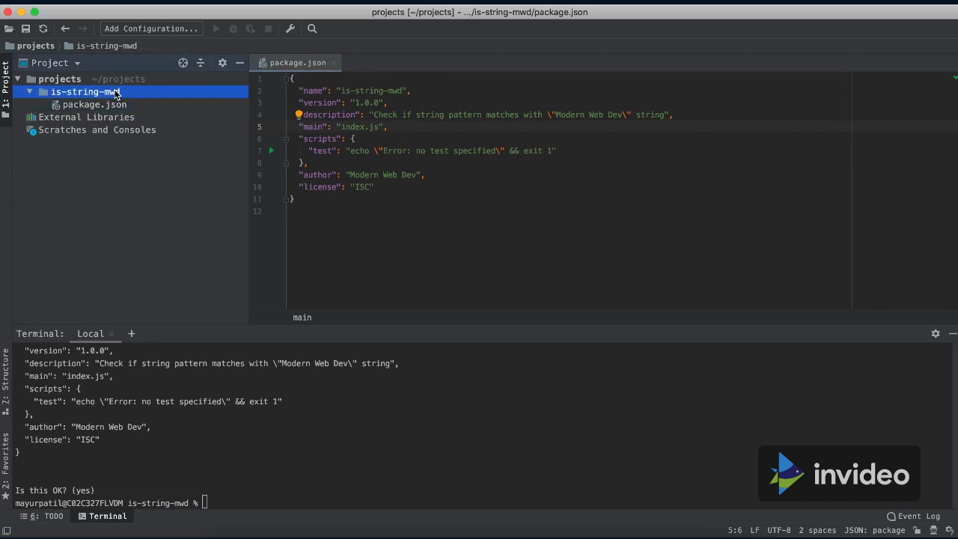
# - Add a new index.js file inside the is-string-mwd folder
pyautogui.rightClick(85, 91)
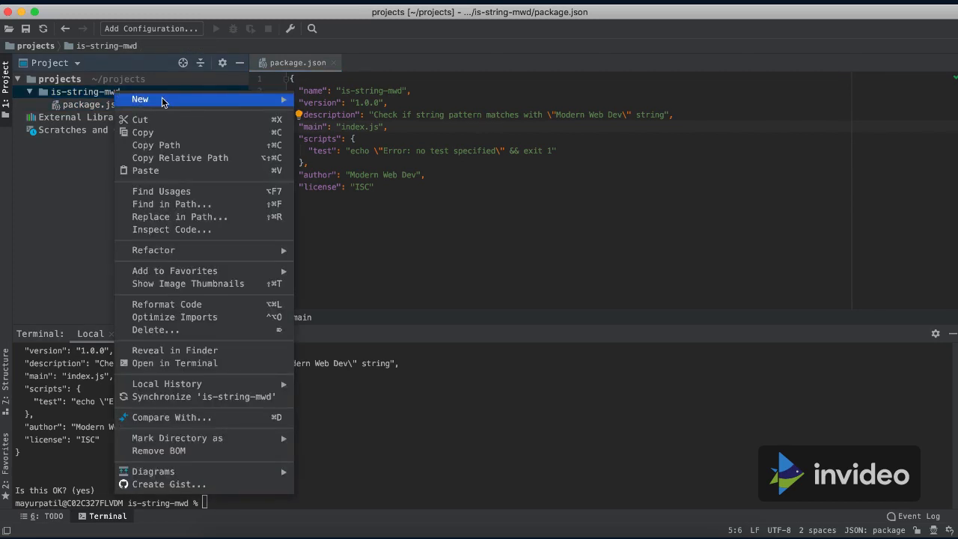
pyautogui.click(139, 99)
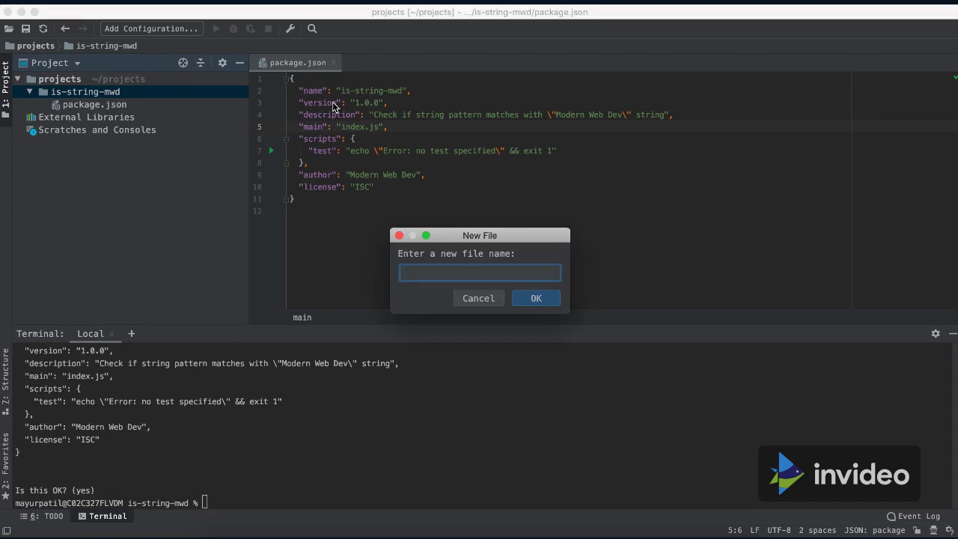
pyautogui.write('index')
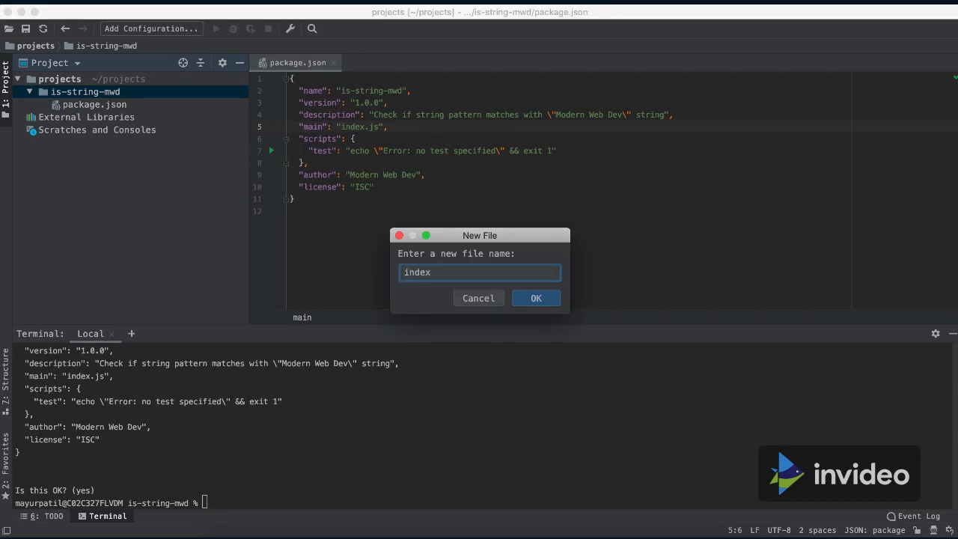
pyautogui.write('.js')
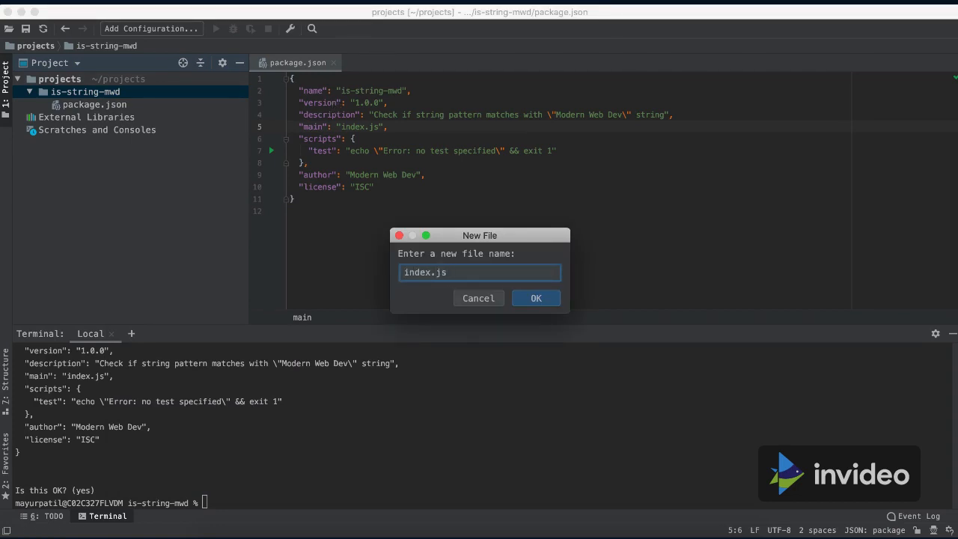
pyautogui.click(536, 298)
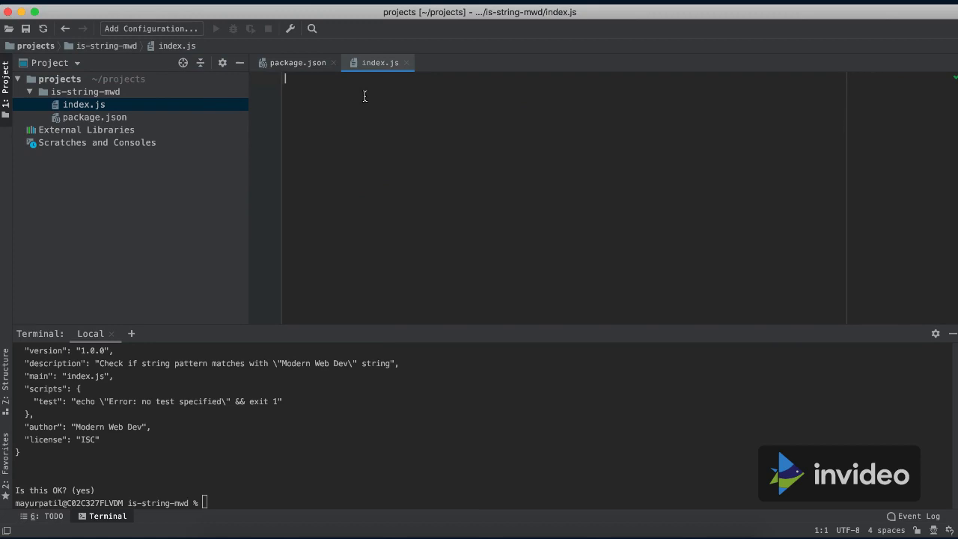
# - Write the isStringMWD arrow function returning whether str equals "Modern Web Dev"
pyautogui.write('const')
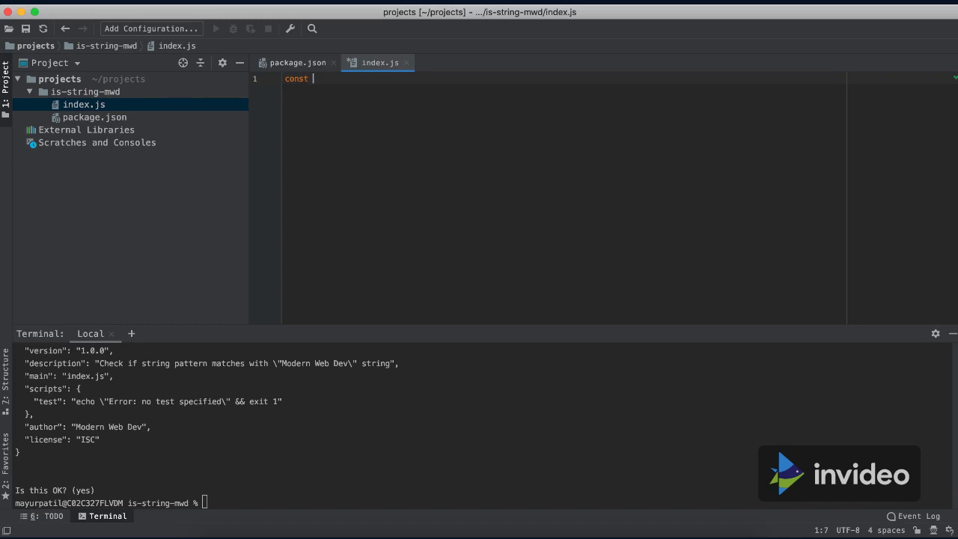
pyautogui.write('isStr')
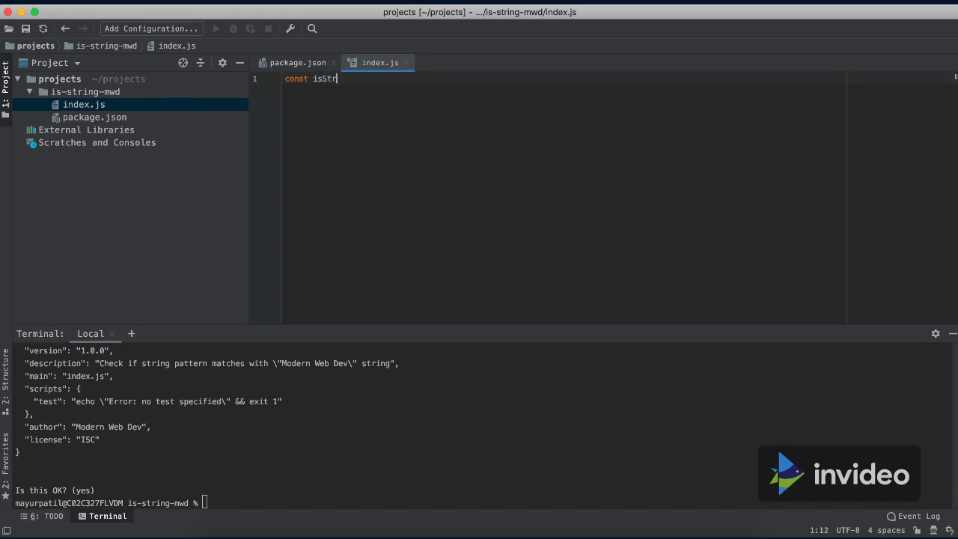
pyautogui.write('ingM')
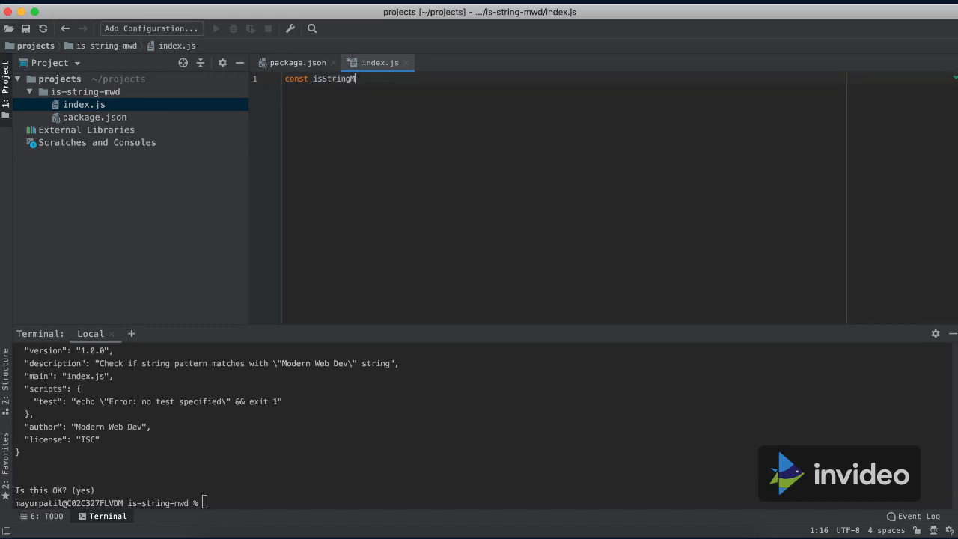
pyautogui.write('WD')
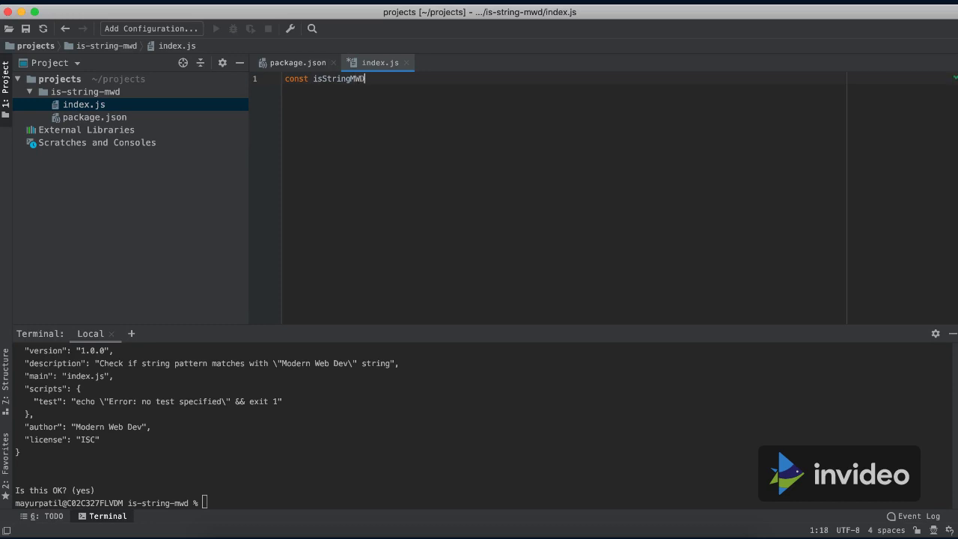
pyautogui.write('= ()')
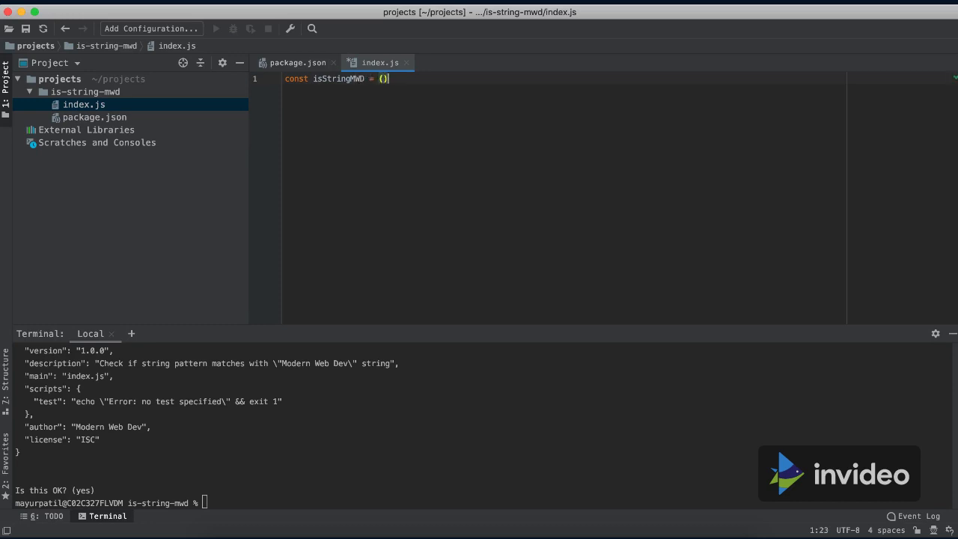
pyautogui.write('=> {')
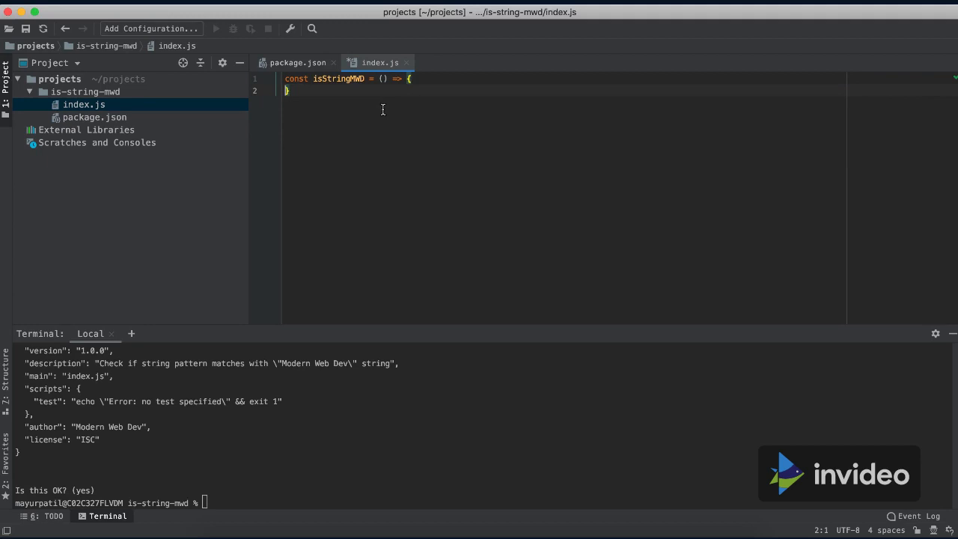
pyautogui.write('str')
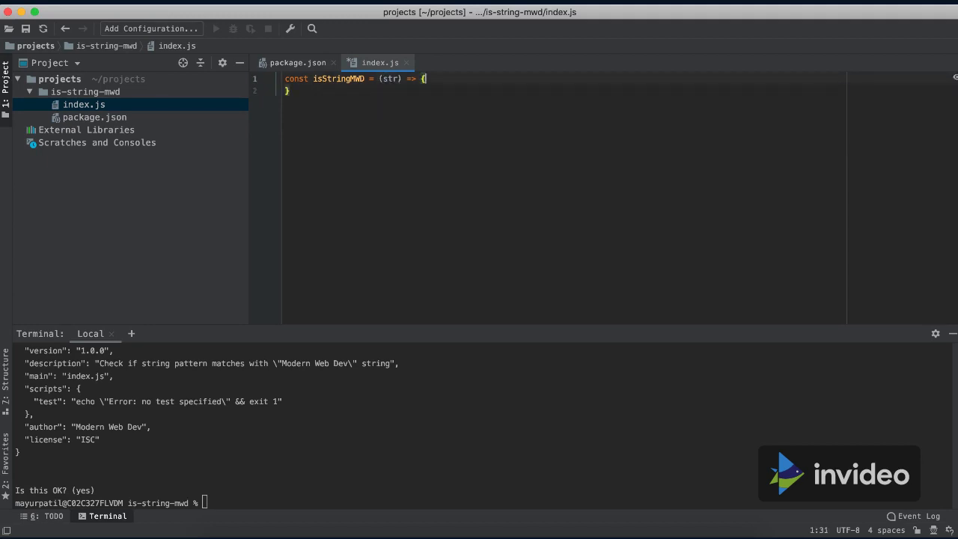
pyautogui.write('r')
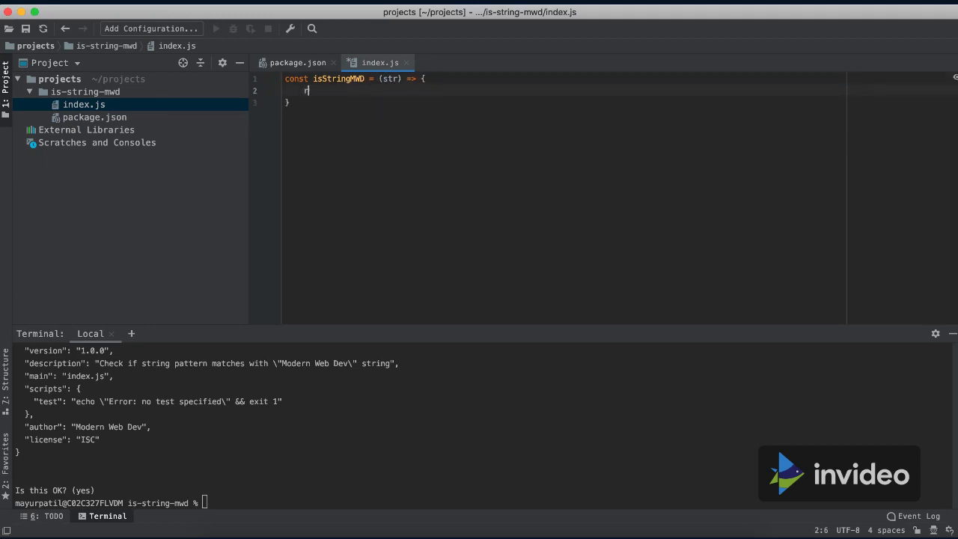
pyautogui.write('return str === "Modern ";')
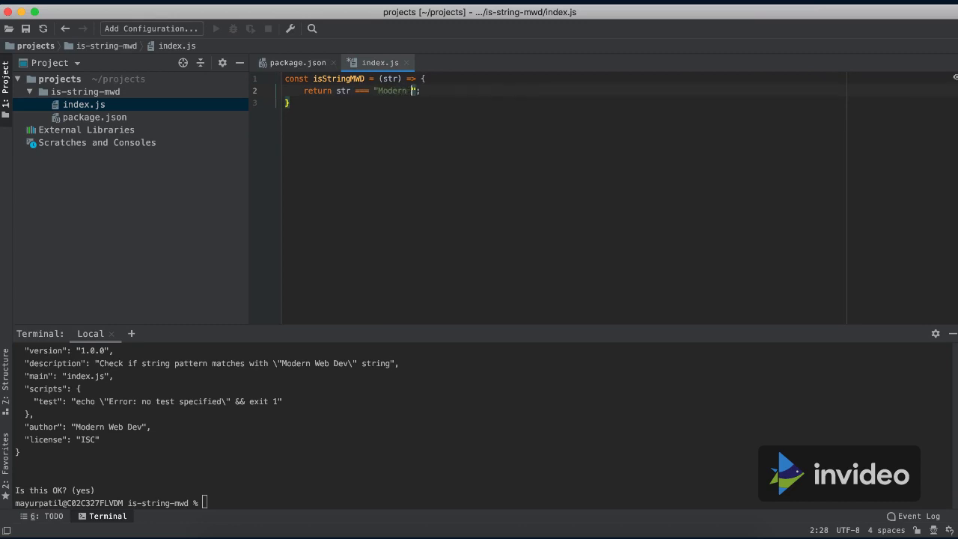
pyautogui.write('Web Dev')
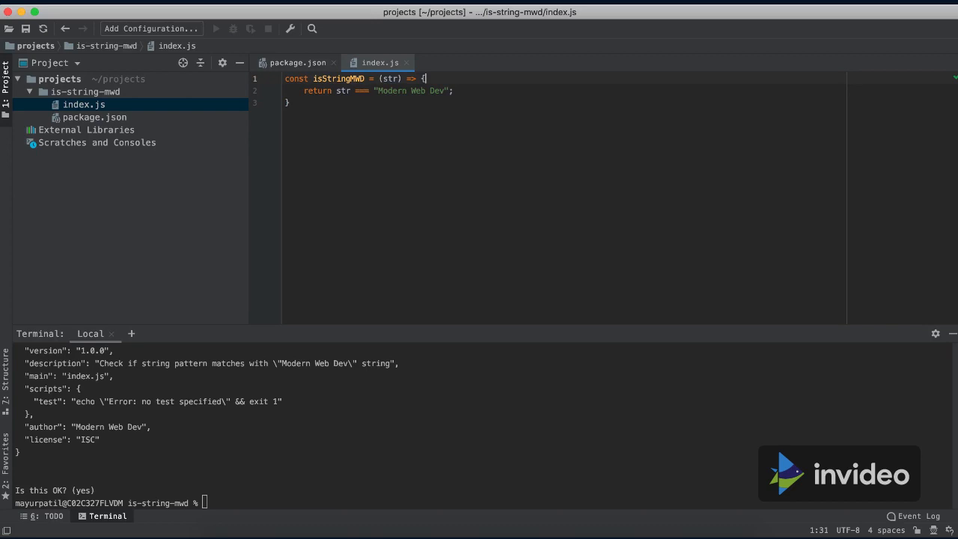
pyautogui.press('enter')
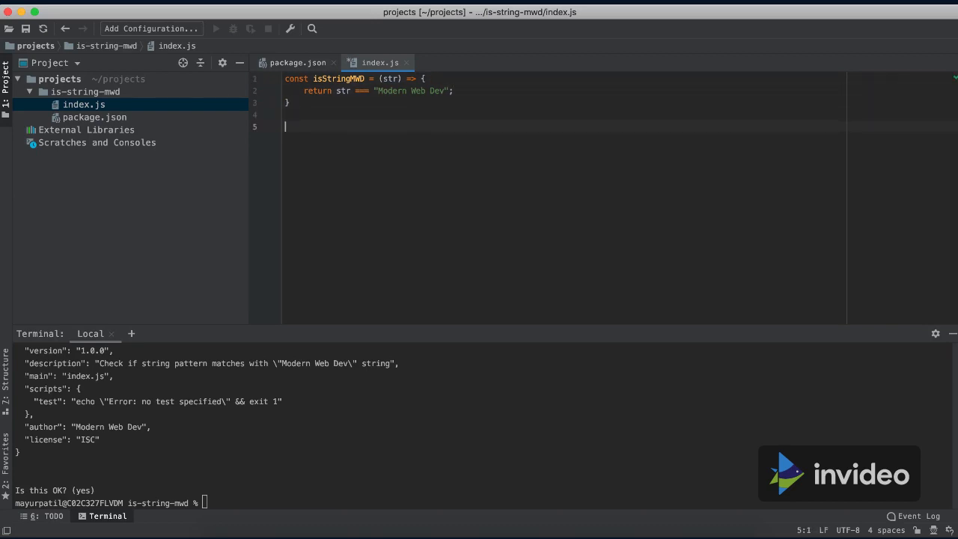
# - Add module.exports = isStringMWD; below the function
pyautogui.write('mod')
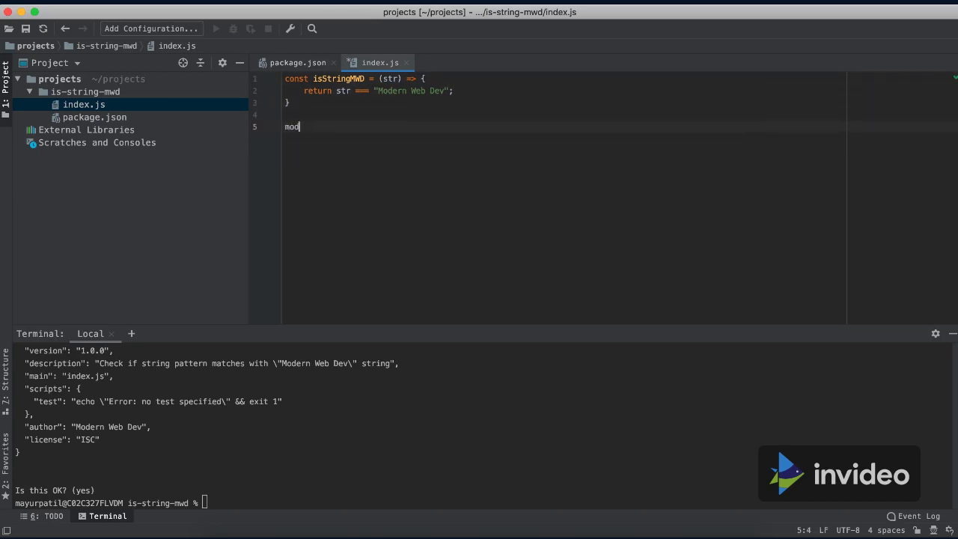
pyautogui.write('ule')
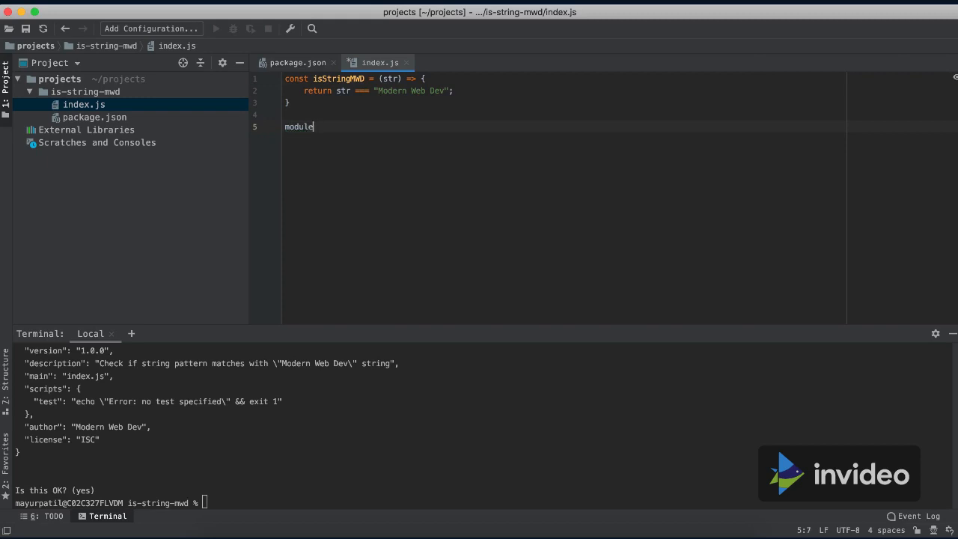
pyautogui.write('.exp')
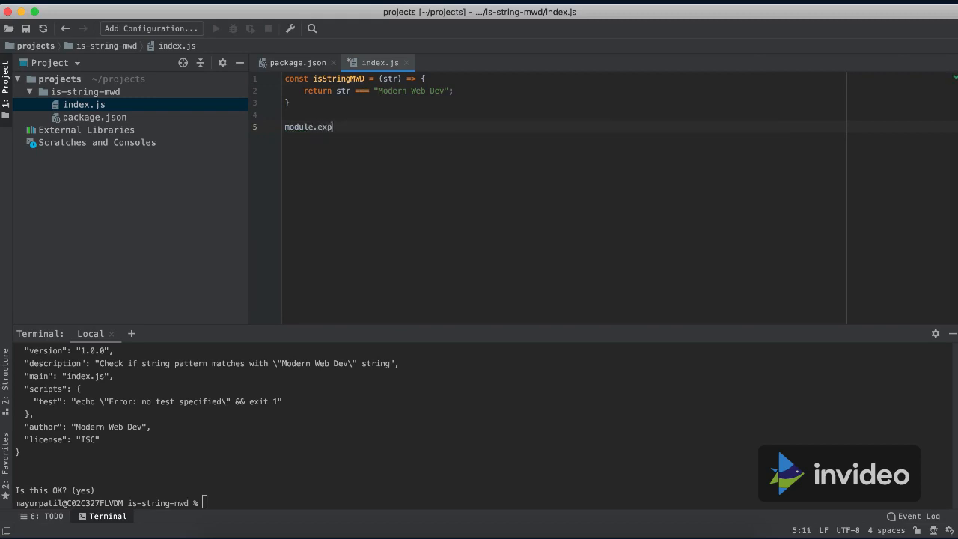
pyautogui.write('orts')
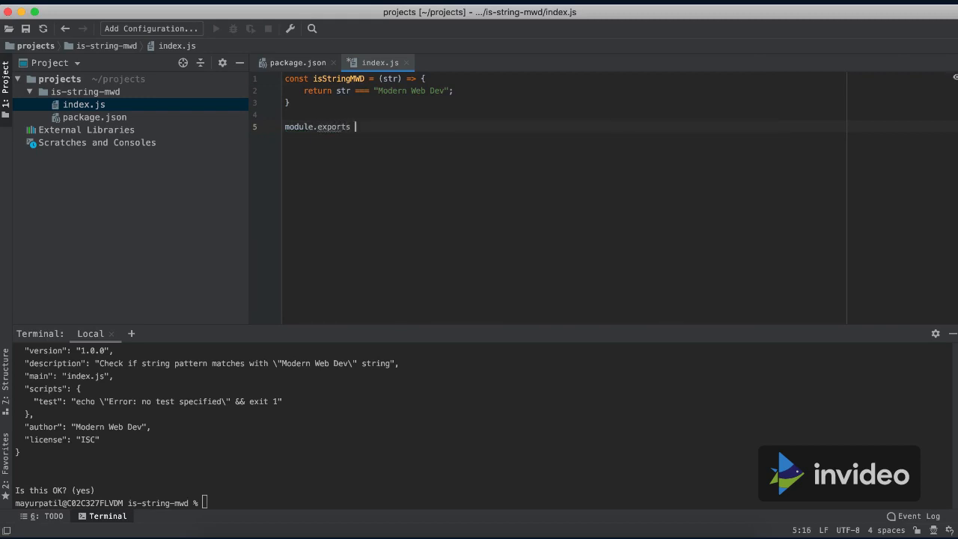
pyautogui.write('= isStringMWD')
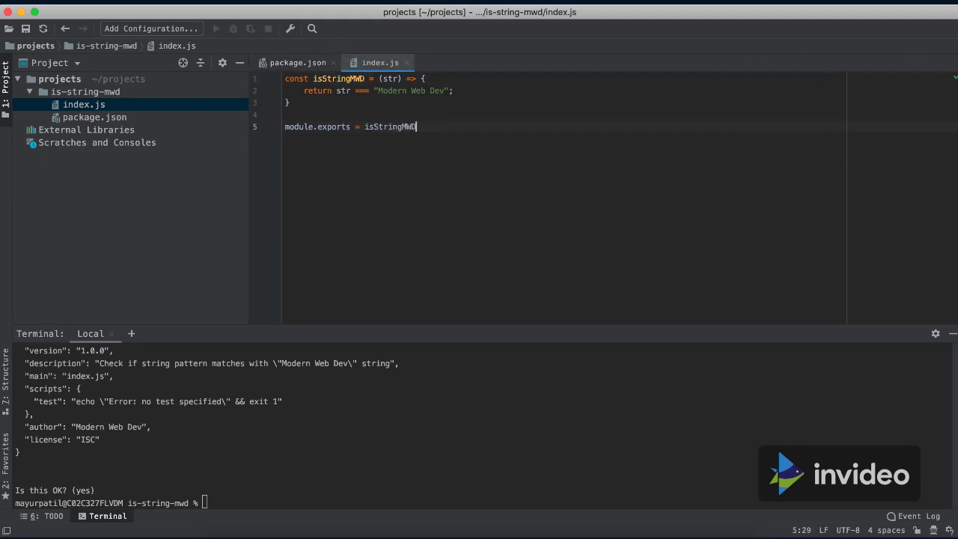
pyautogui.write(';')
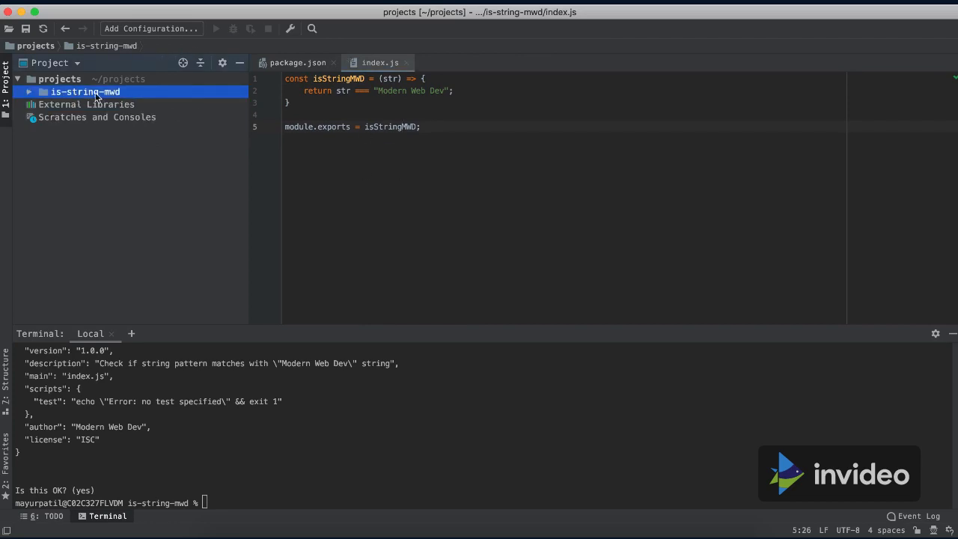
# - Collapse is-string-mwd and create a test directory under the projects root
pyautogui.click(314, 110)
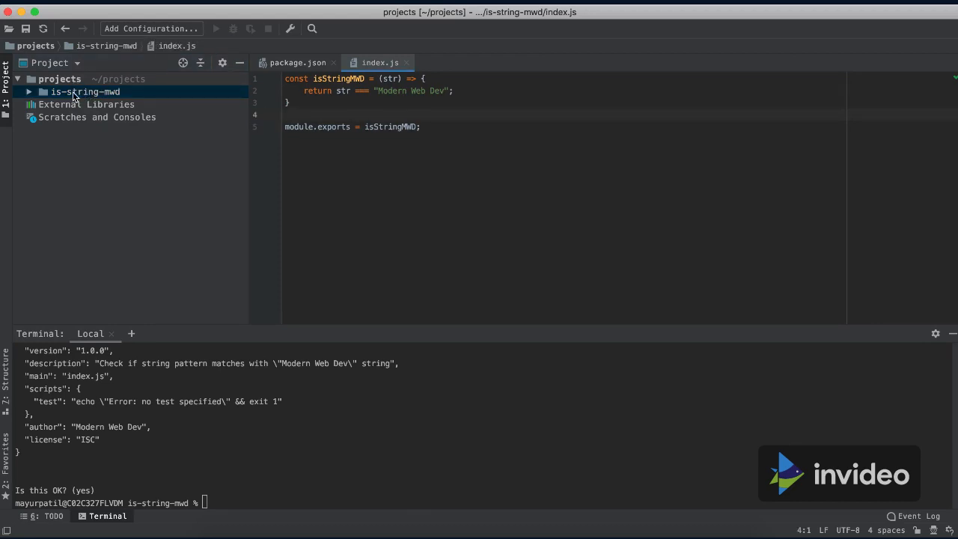
pyautogui.click(59, 78)
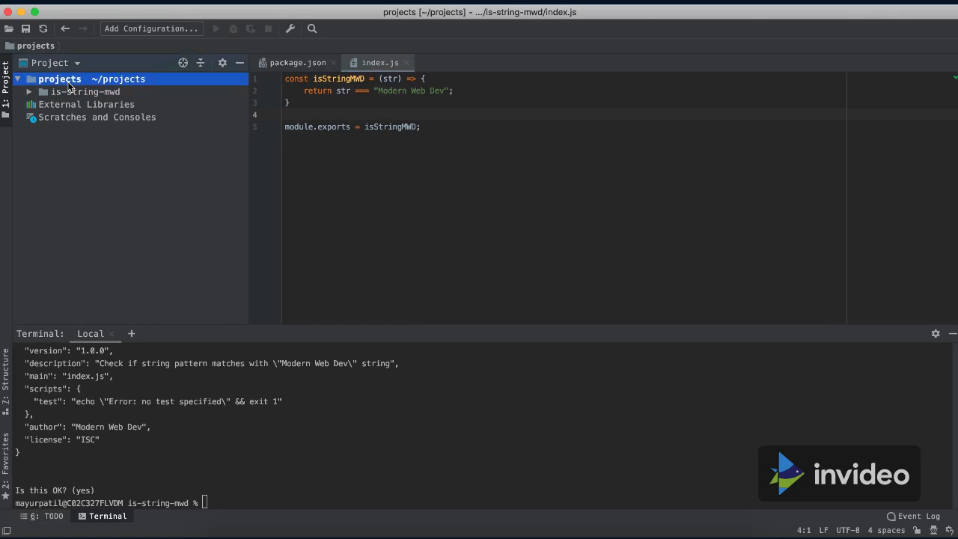
pyautogui.rightClick(58, 79)
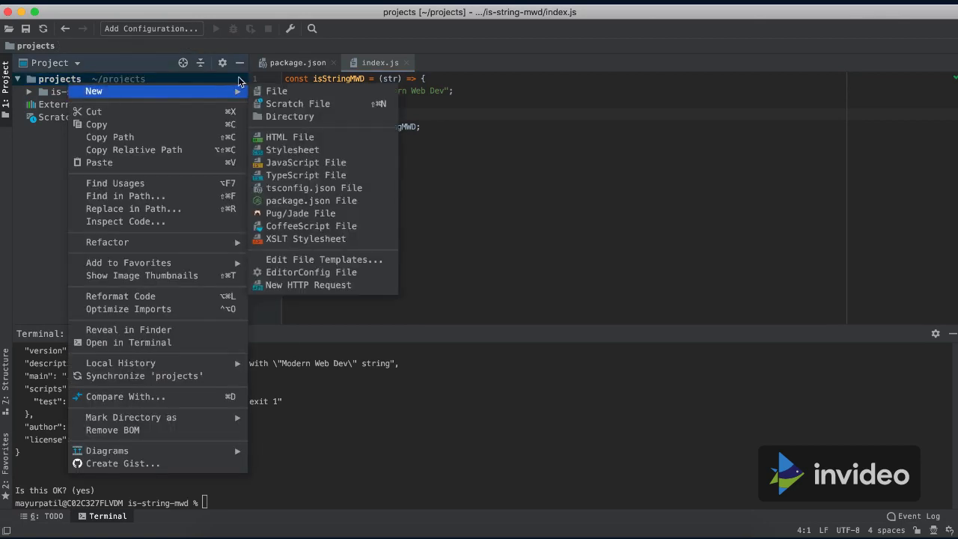
pyautogui.click(290, 116)
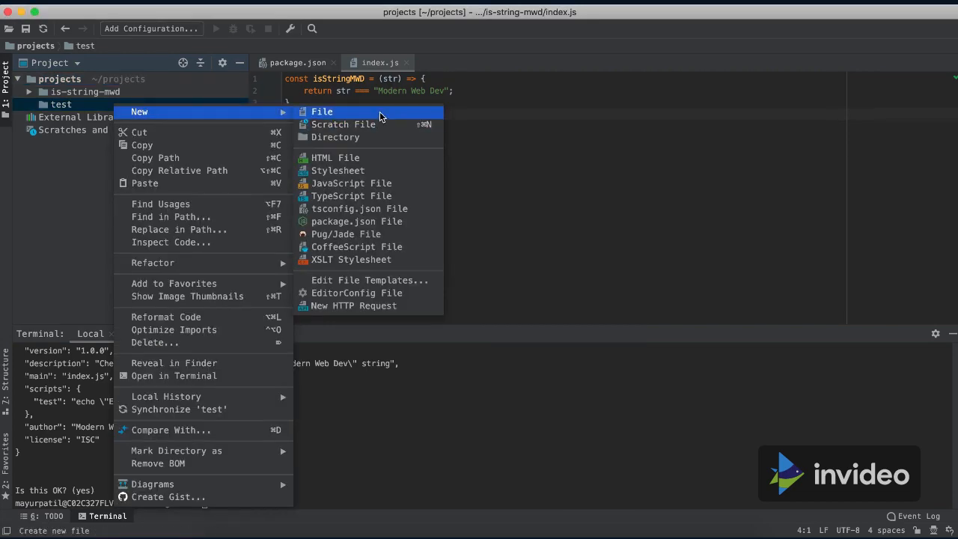
# - Create test.js inside the test folder and open it
pyautogui.click(322, 111)
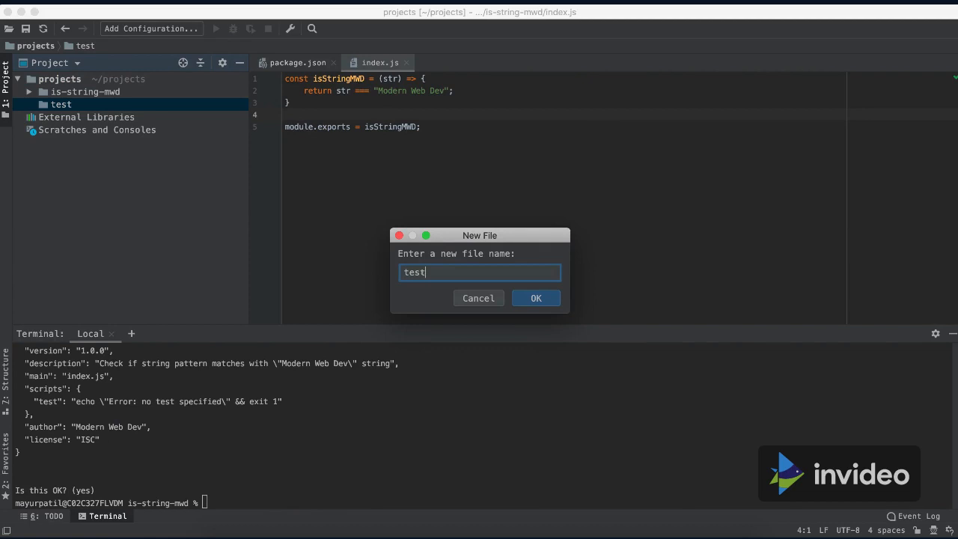
pyautogui.click(536, 298)
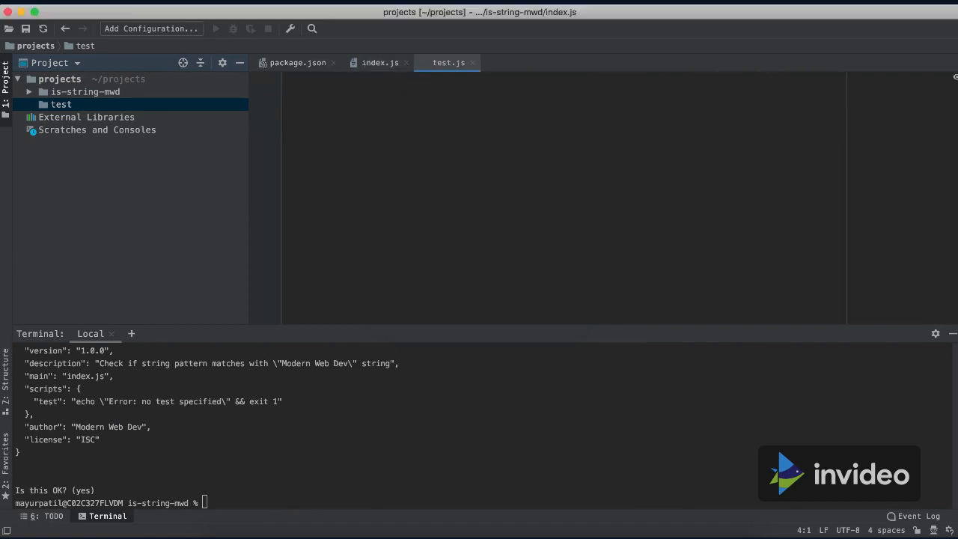
pyautogui.click(81, 116)
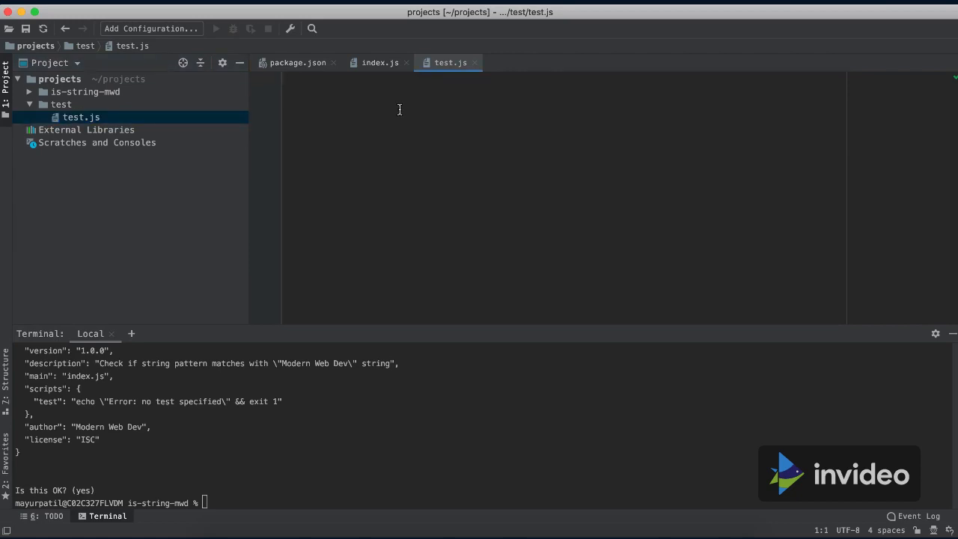
# - Require isStringMWD from './is-string-mwd' at the top of test.js
pyautogui.write('c')
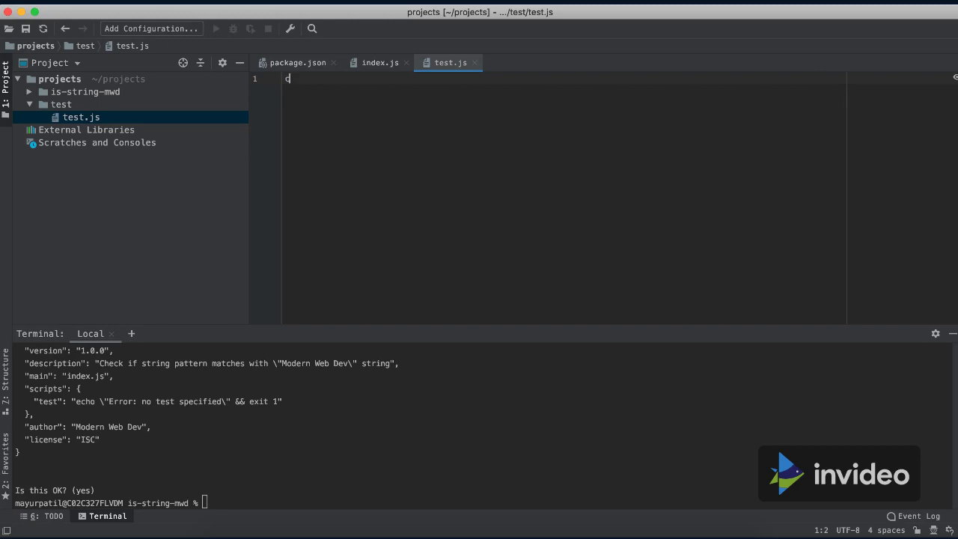
pyautogui.write('onsg')
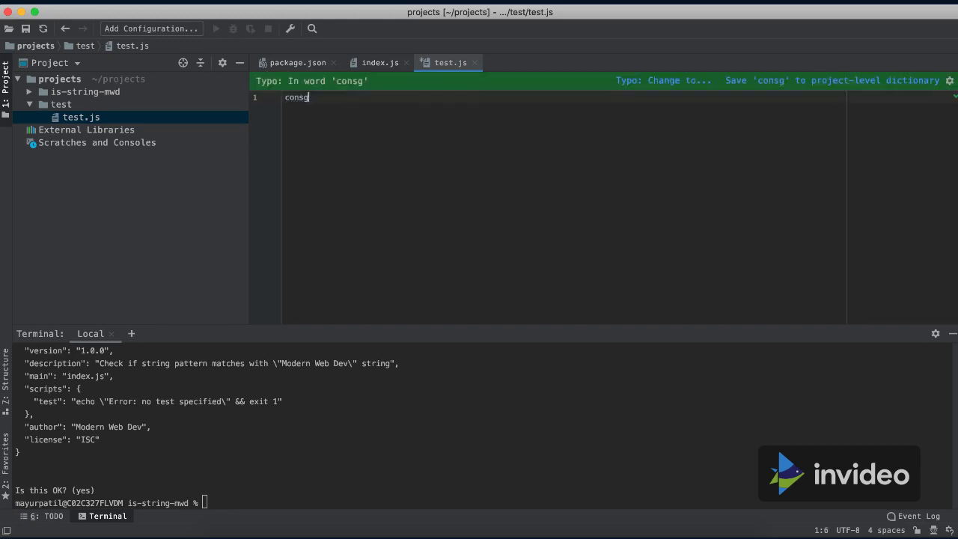
pyautogui.write('const')
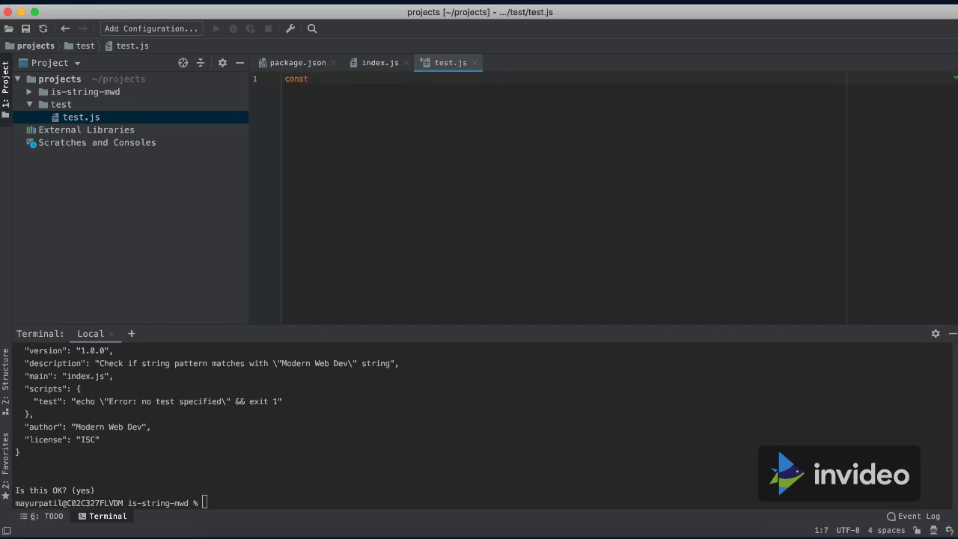
pyautogui.write('is')
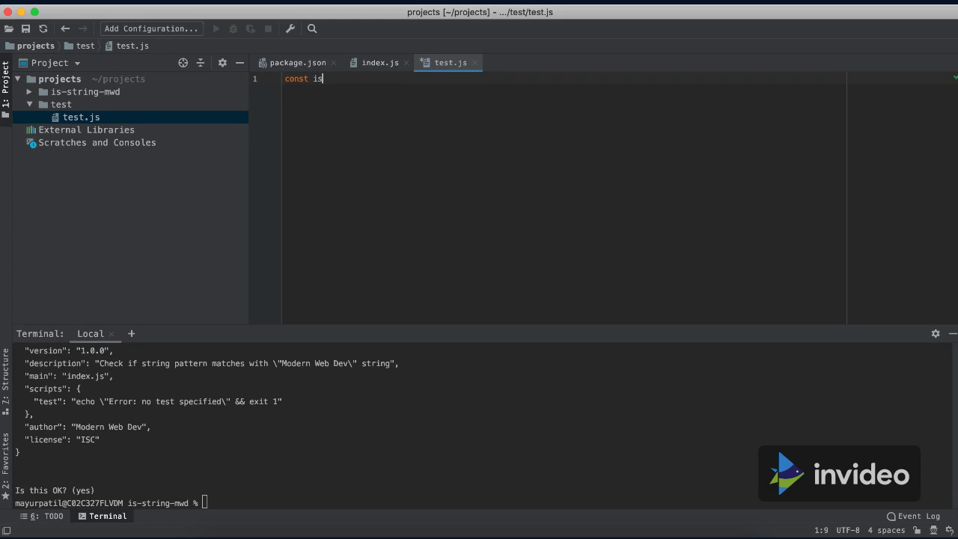
pyautogui.write('String')
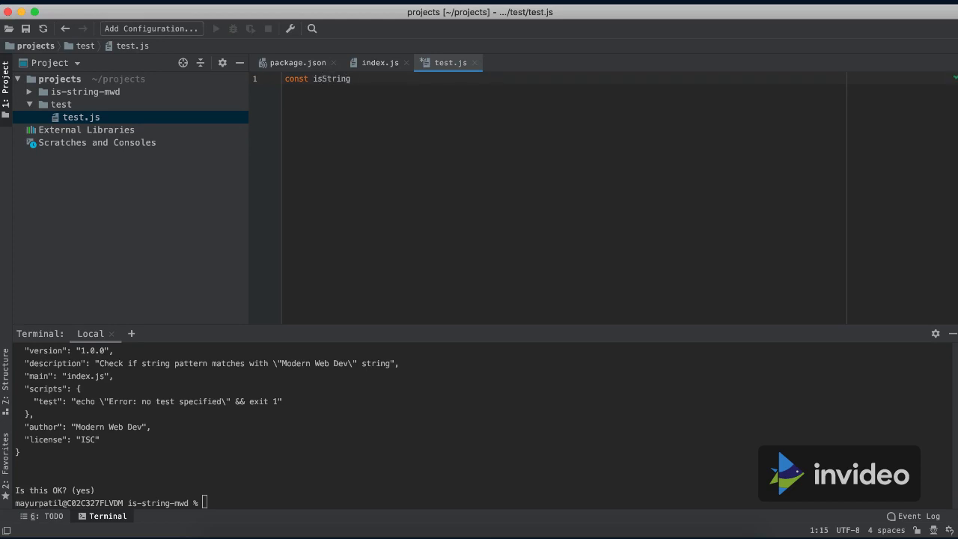
pyautogui.write('MWD =')
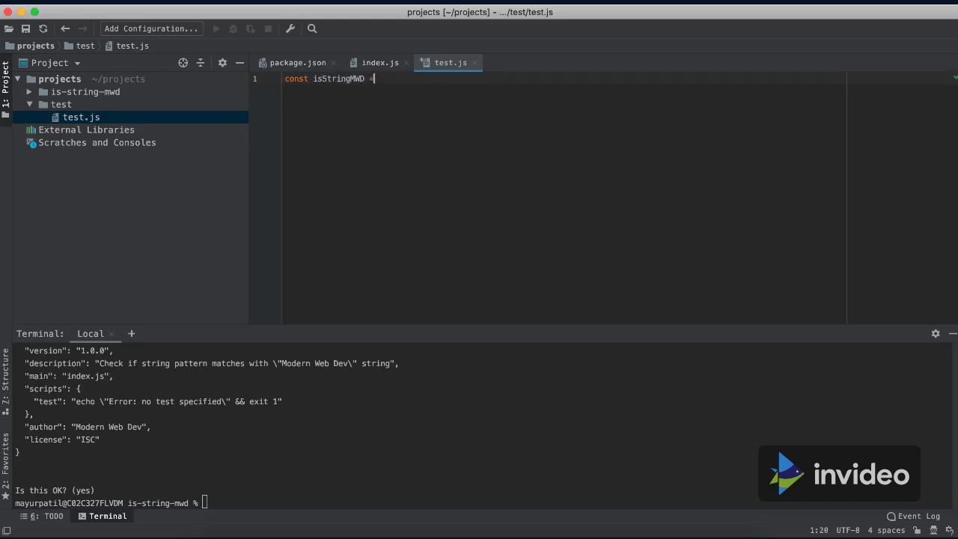
pyautogui.write("= require('.")
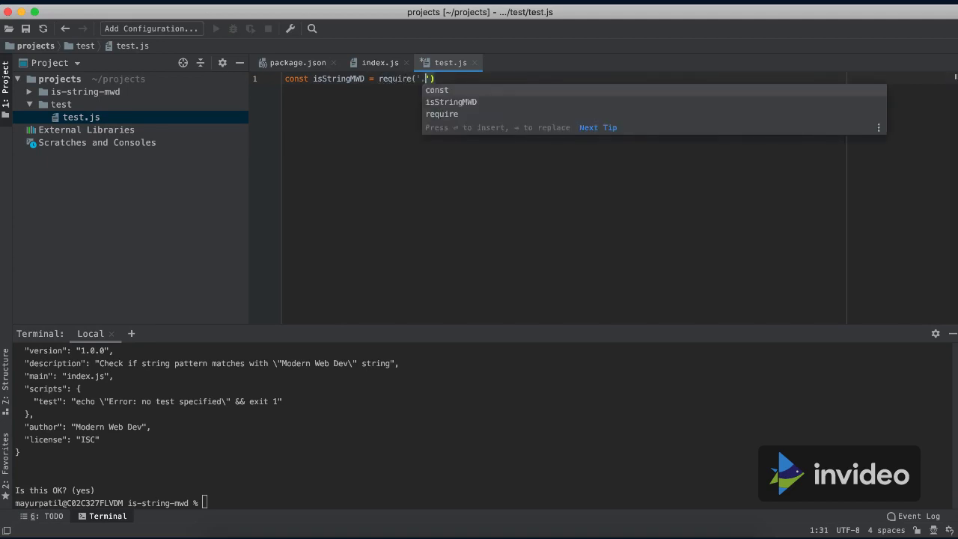
pyautogui.write('./i')
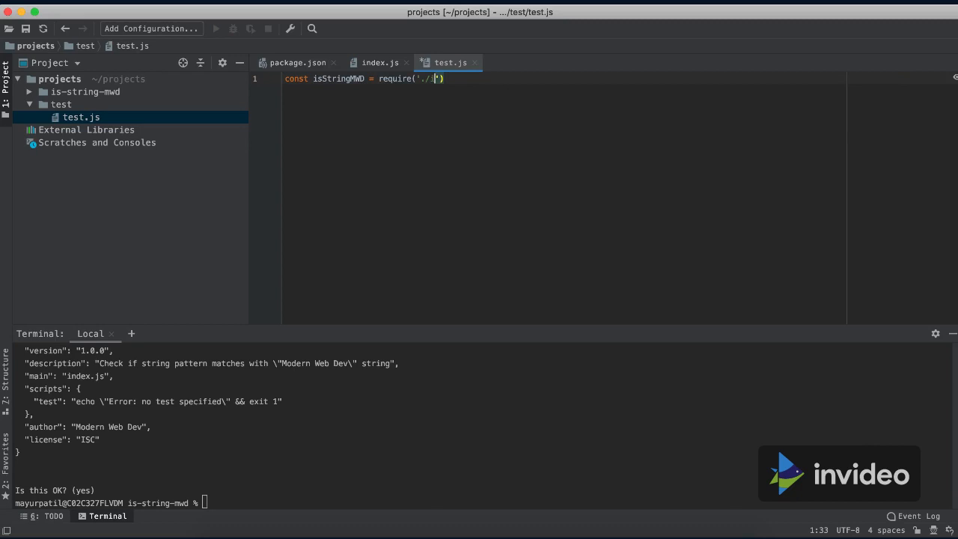
pyautogui.write('is-string-mwd')
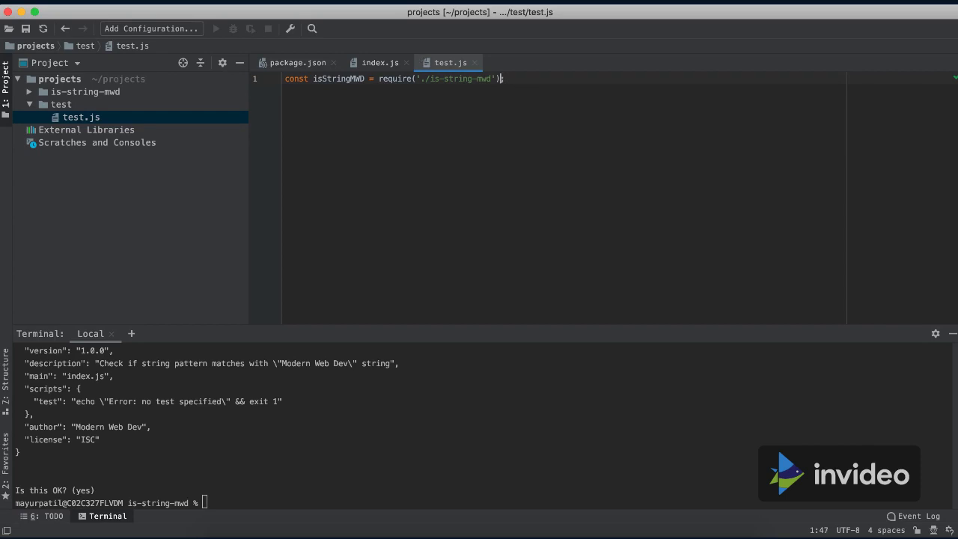
# - Store isStringMWD("ransd") in result and log it with a 'Result =>' label
pyautogui.write('co')
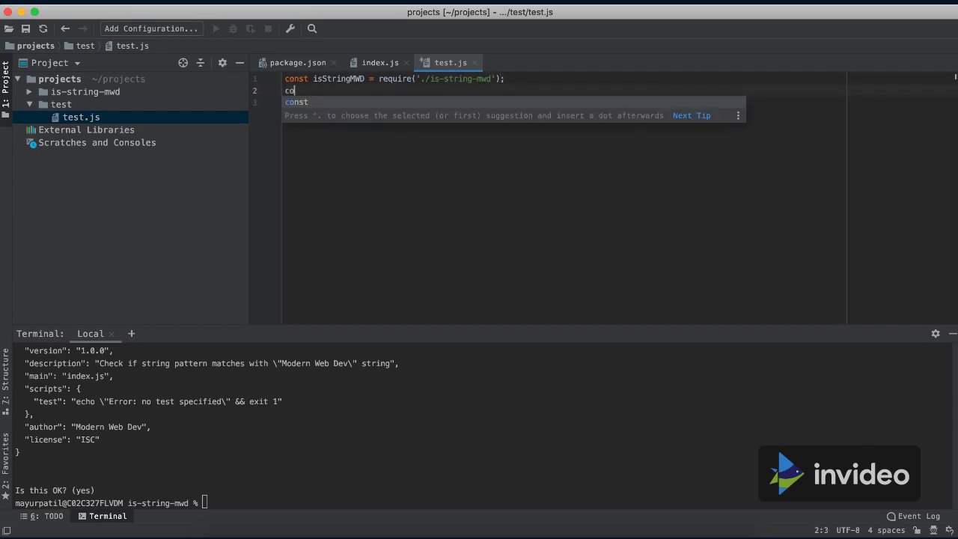
pyautogui.write('nsole.lo')
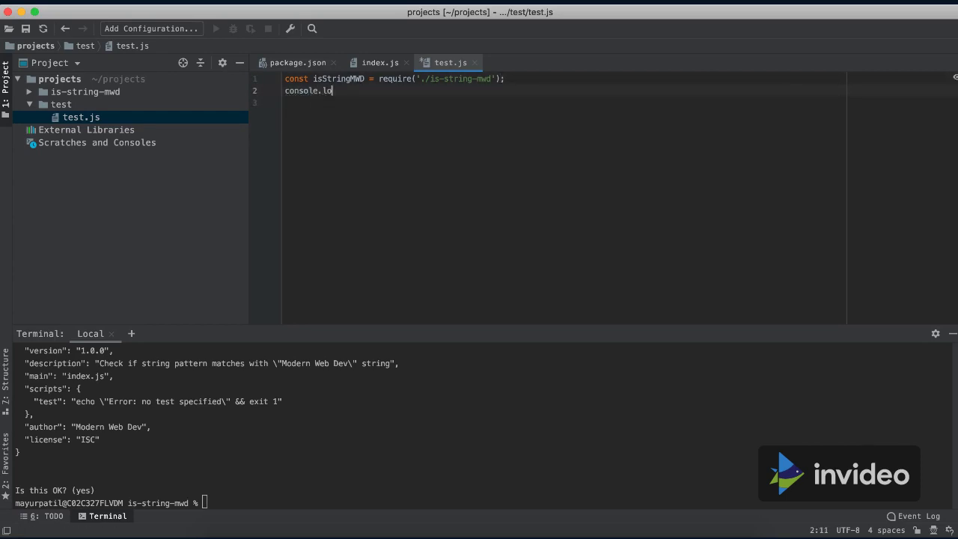
pyautogui.write('g()')
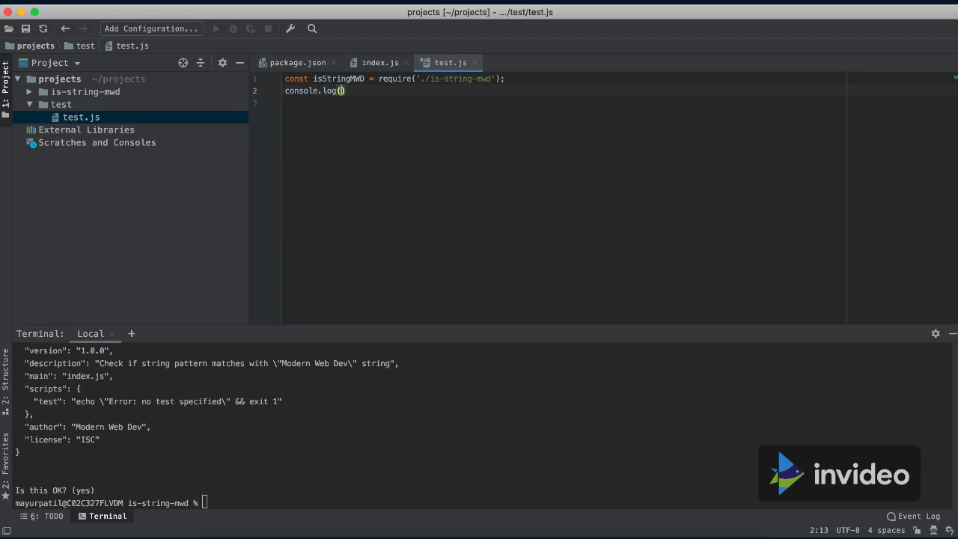
pyautogui.press('enter')
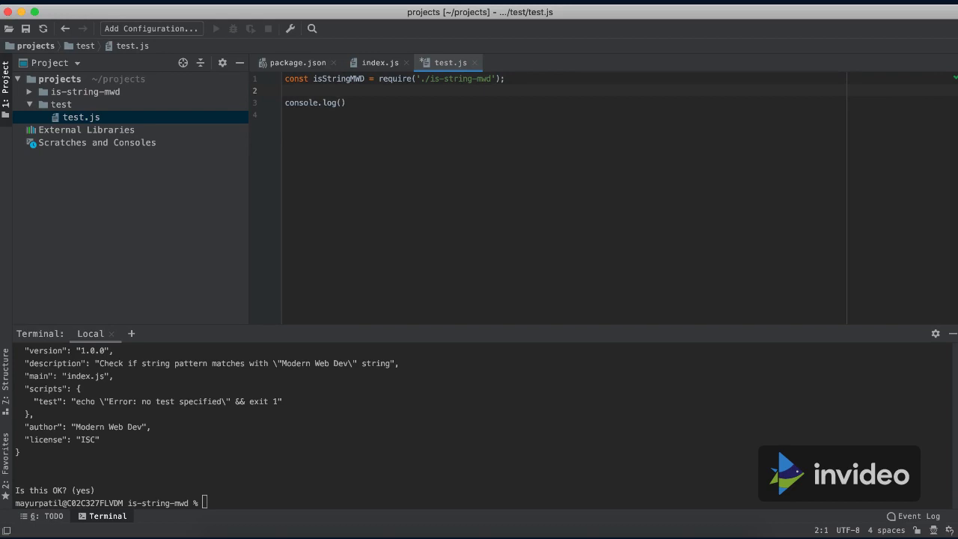
pyautogui.write('const reus')
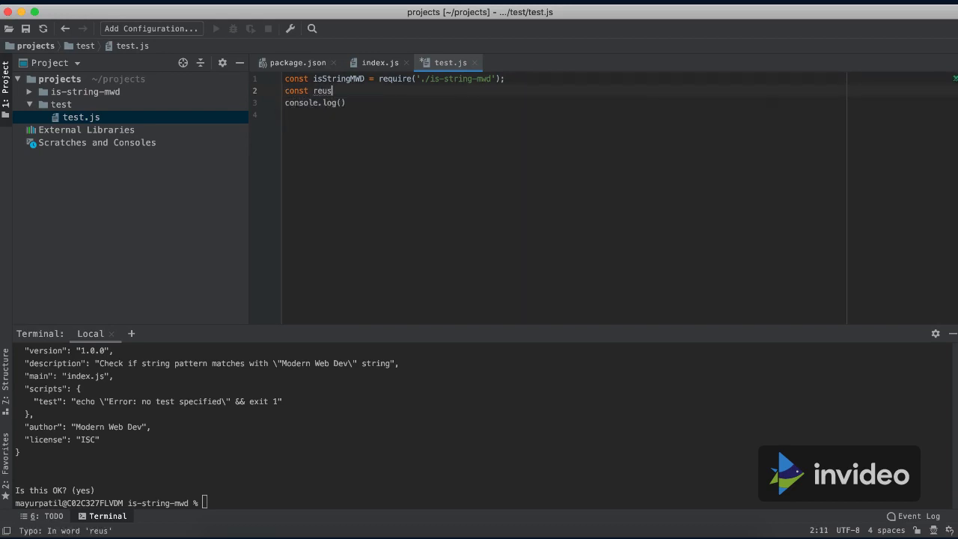
pyautogui.write('result =')
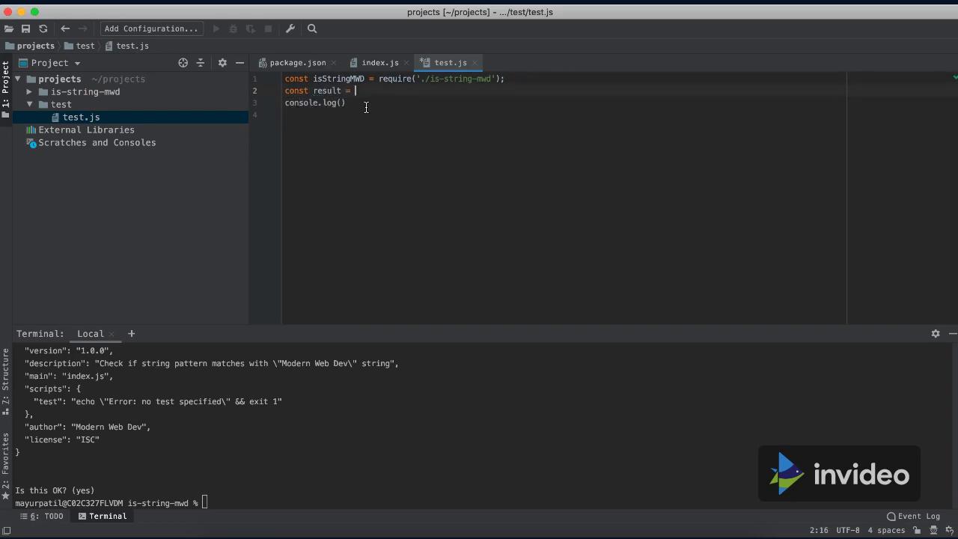
pyautogui.write('isStringMWD("ransd");')
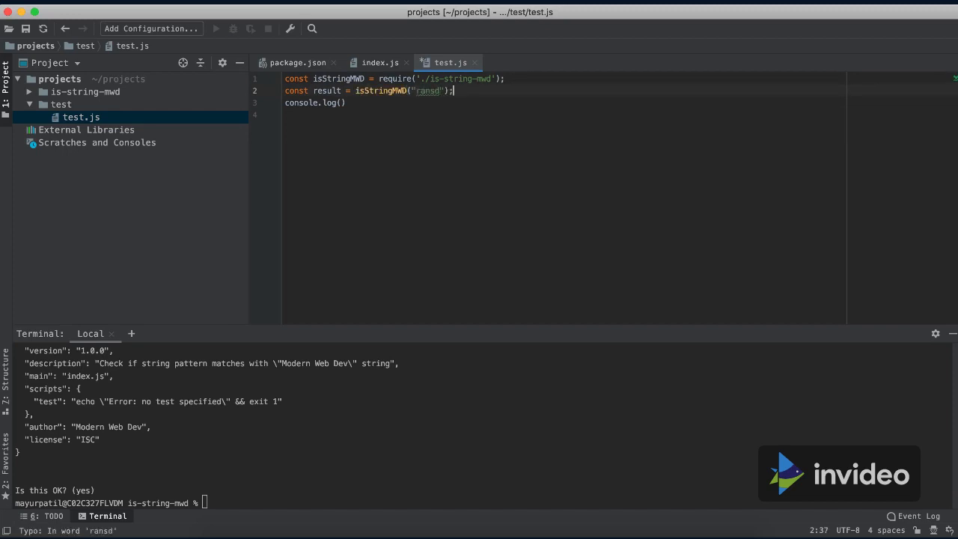
pyautogui.write("''")
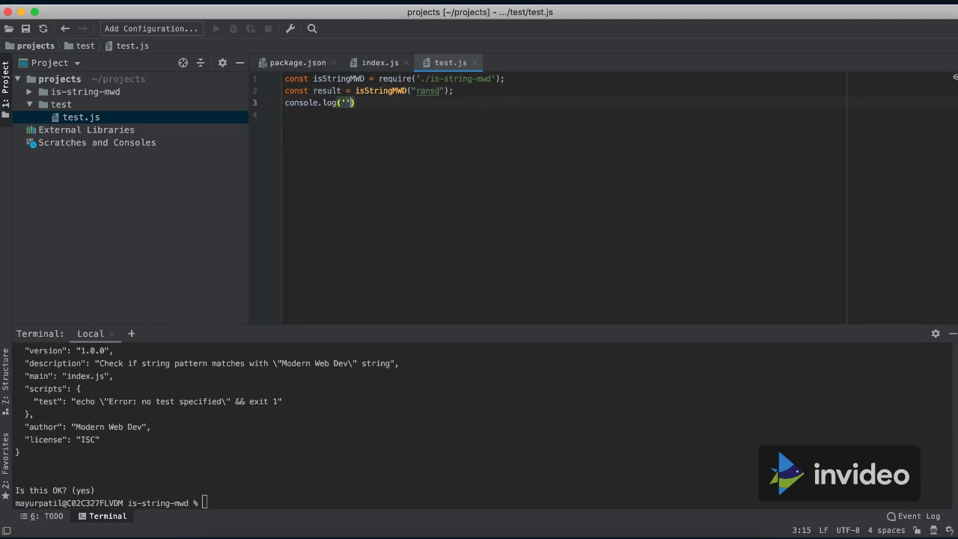
pyautogui.write('Result =>')
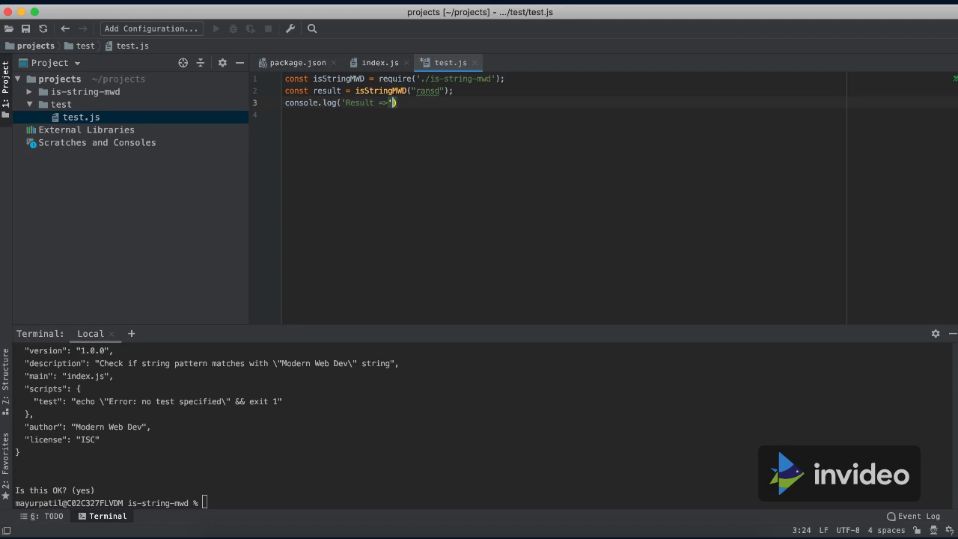
pyautogui.write(', result')
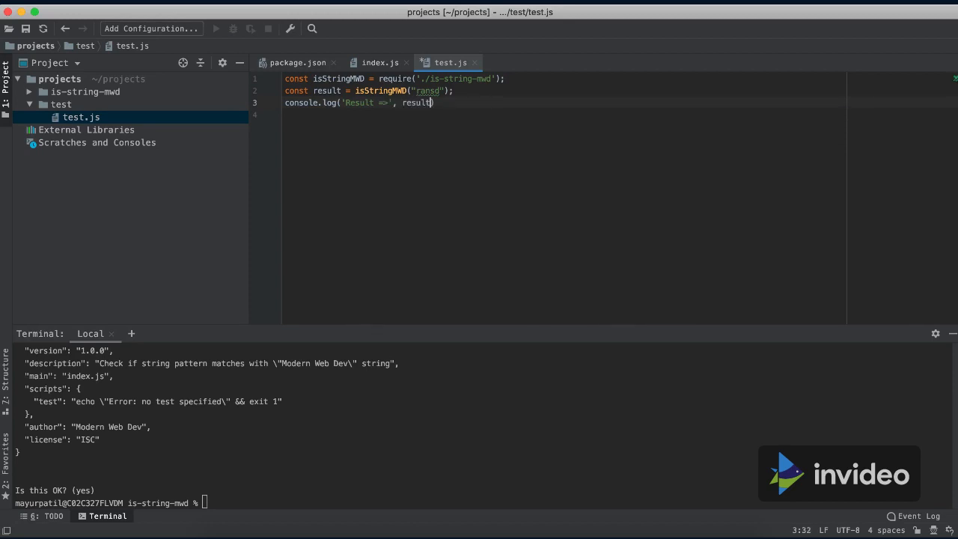
pyautogui.write(';')
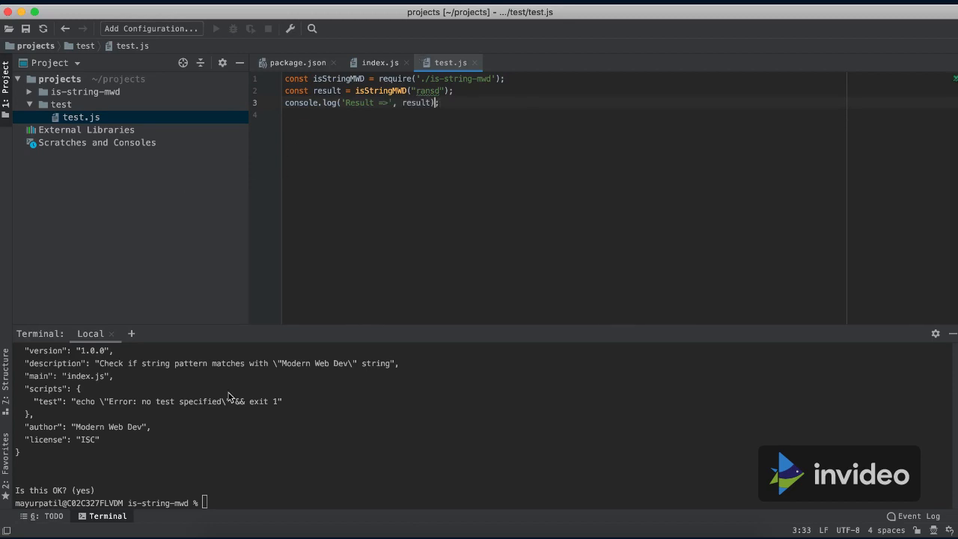
pyautogui.write('cd ..')
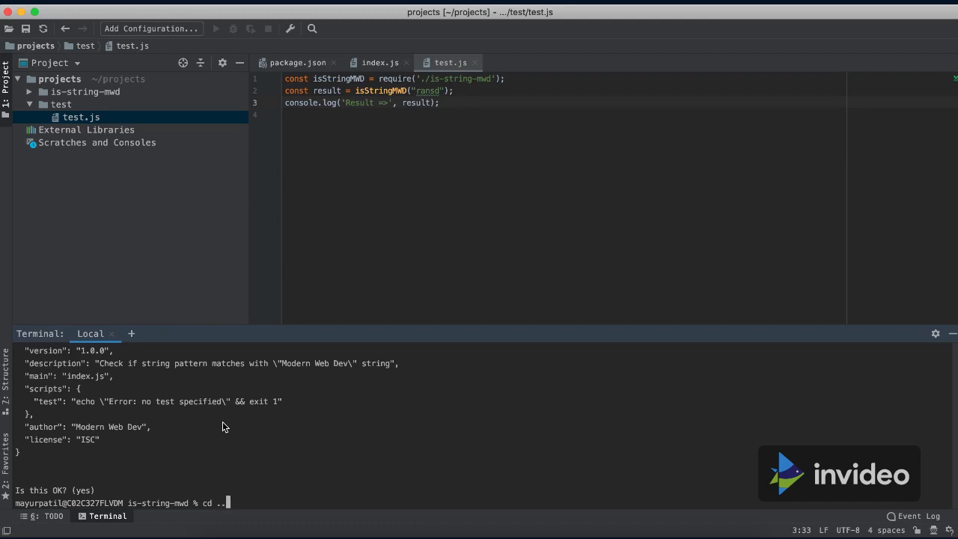
# - Move into the test folder and run node test.js
pyautogui.write('cd test/')
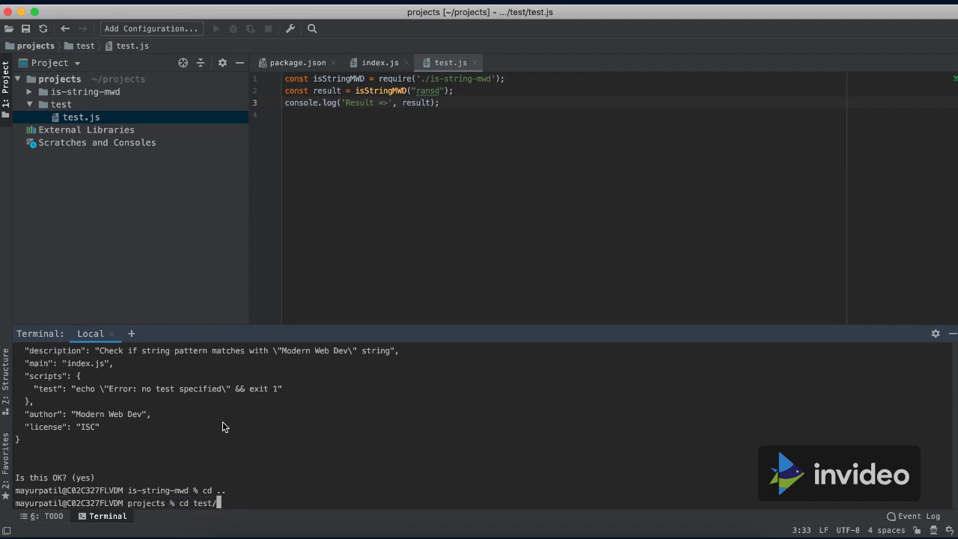
pyautogui.press('Return')
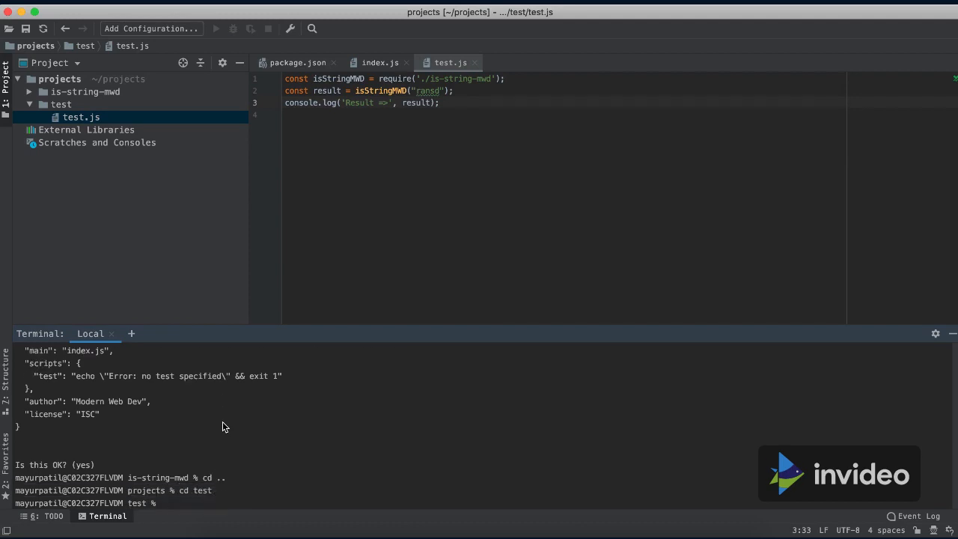
pyautogui.write('node test.js')
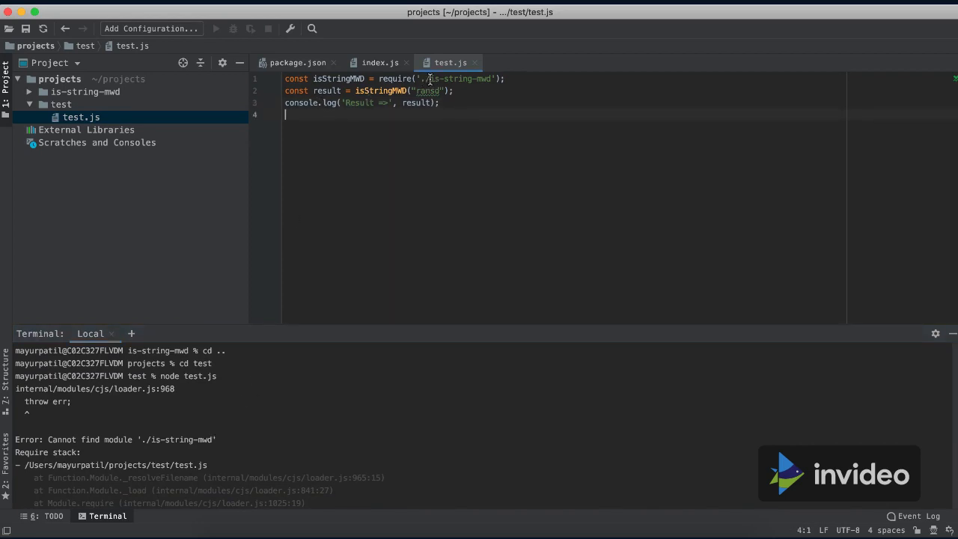
# - Correct the require path to '../is-string-mwd' and rerun, printing Result => false
pyautogui.click(440, 103)
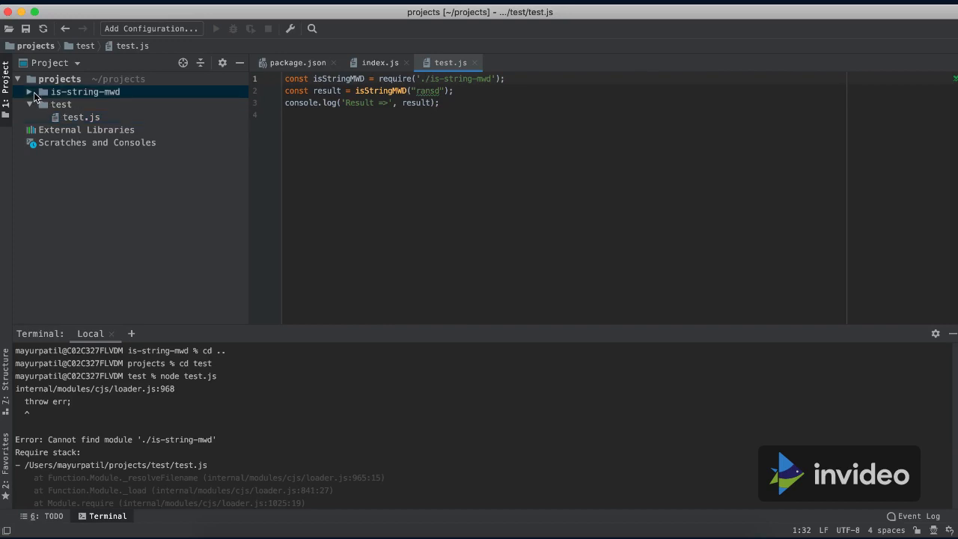
pyautogui.click(85, 91)
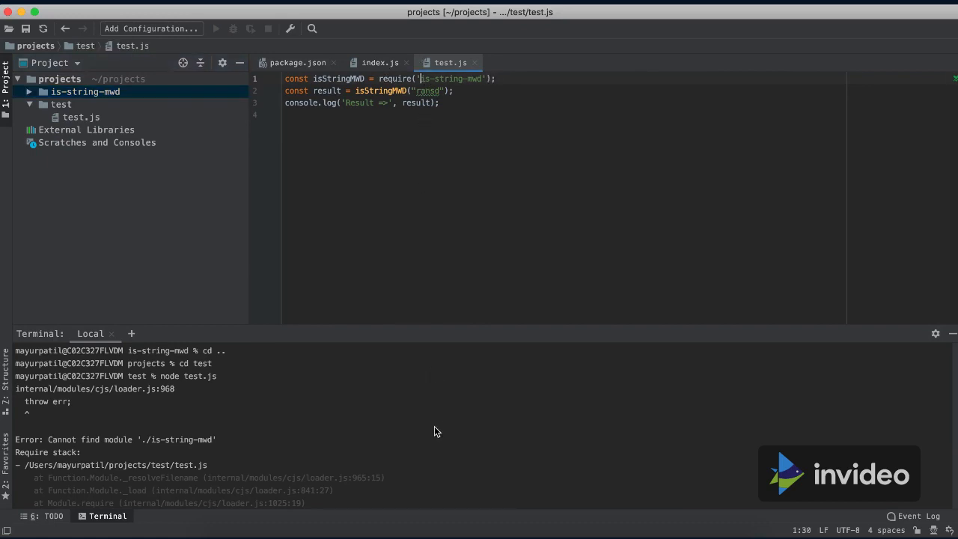
pyautogui.scroll(-3)
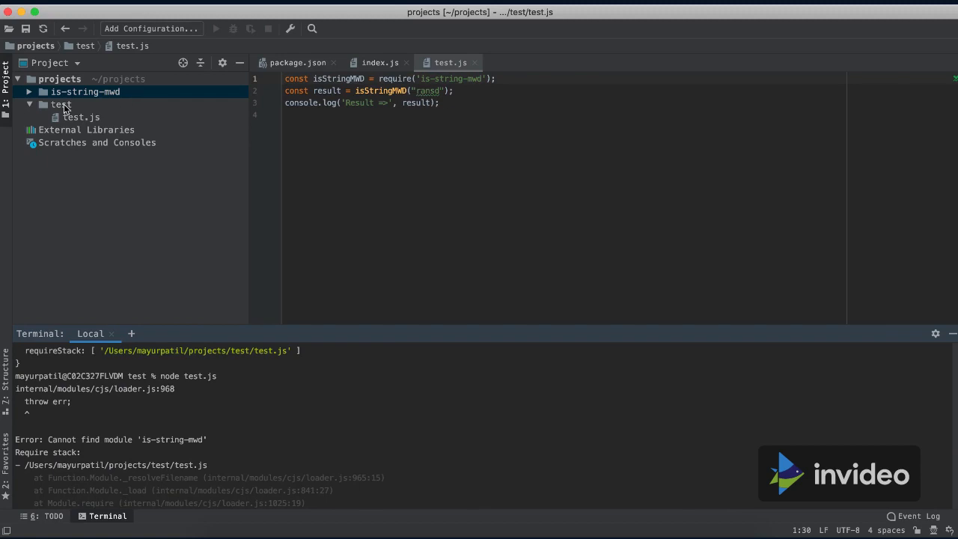
pyautogui.moveTo(278, 105)
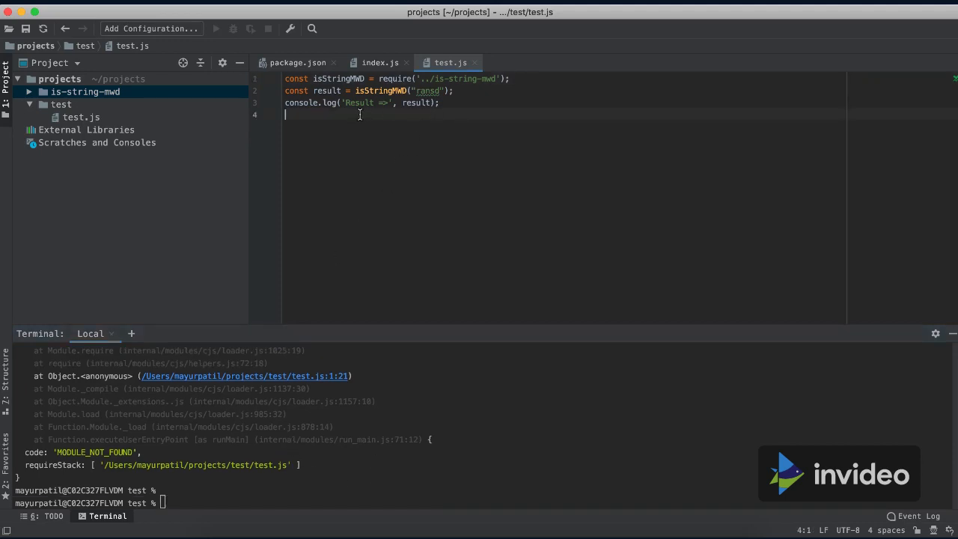
pyautogui.click(363, 102)
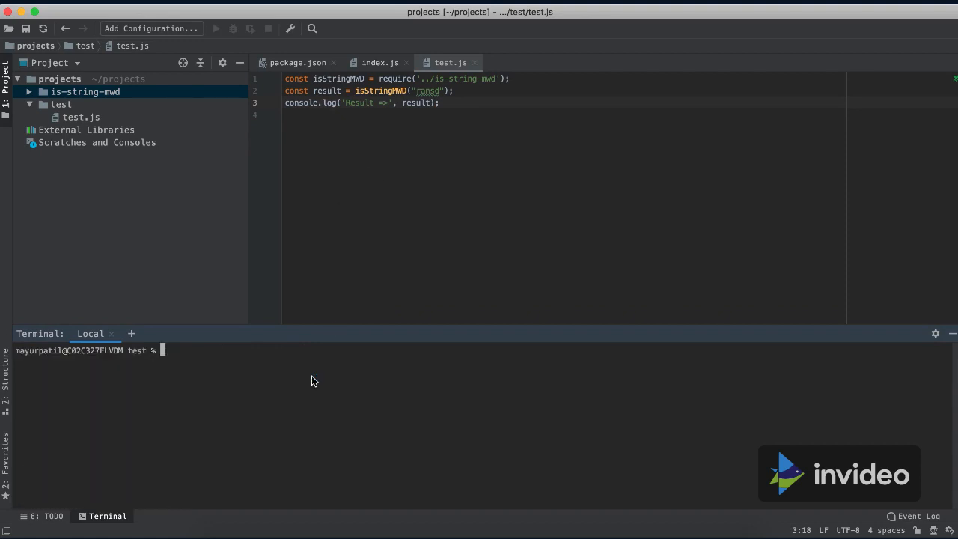
pyautogui.write('node test.js')
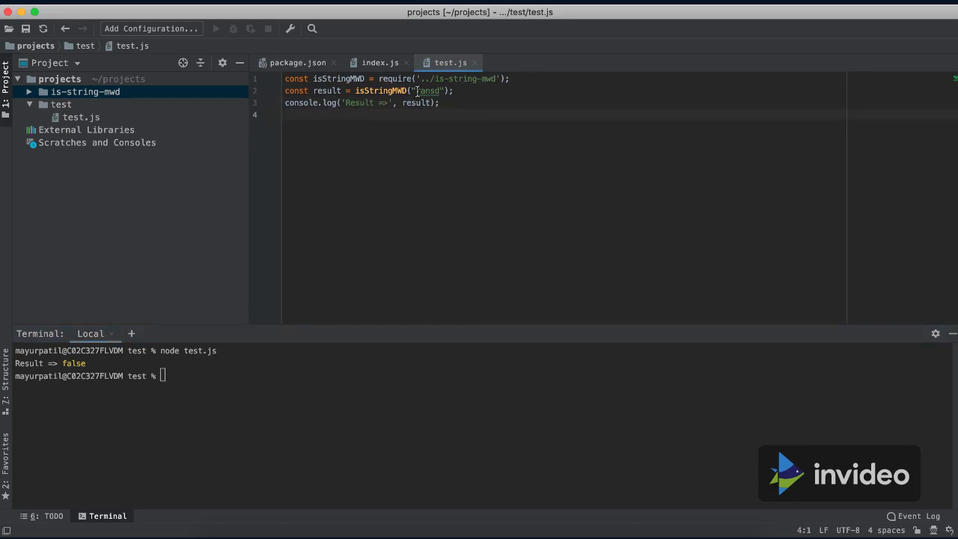
# - Replace "ransd" with "Modern Web Dev" in test.js and rerun, printing Result => true
pyautogui.click(453, 90)
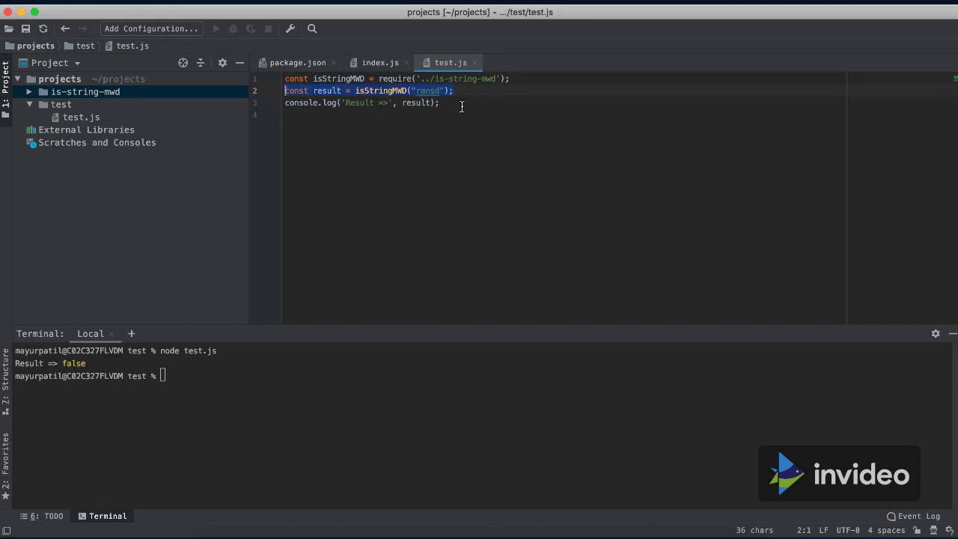
pyautogui.click(431, 91)
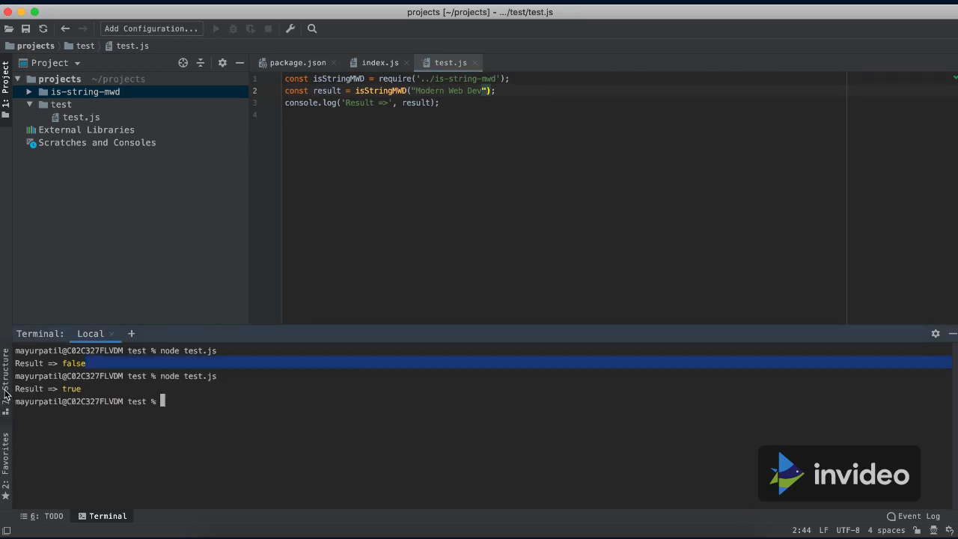
pyautogui.click(441, 102)
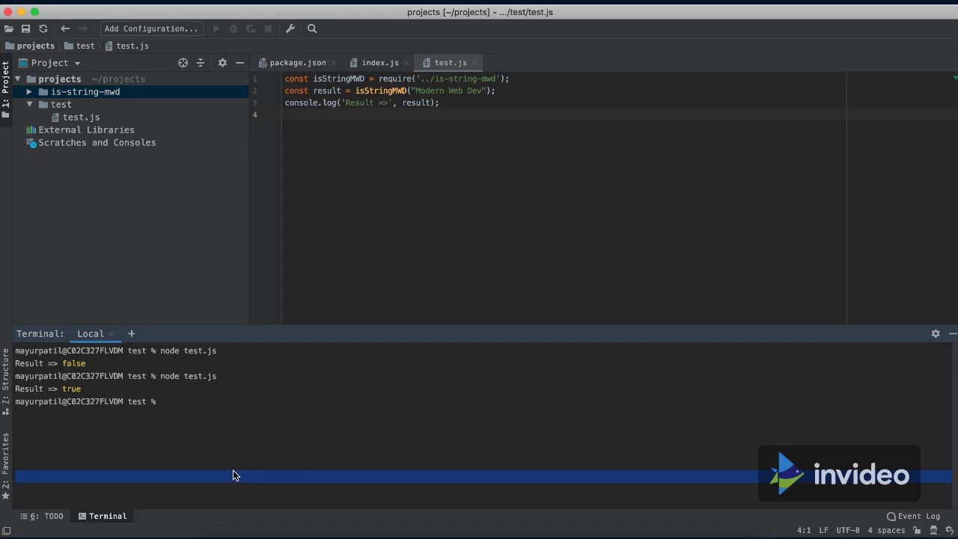
# - Move the terminal up and back into the is-string-mwd folder
pyautogui.write('cd')
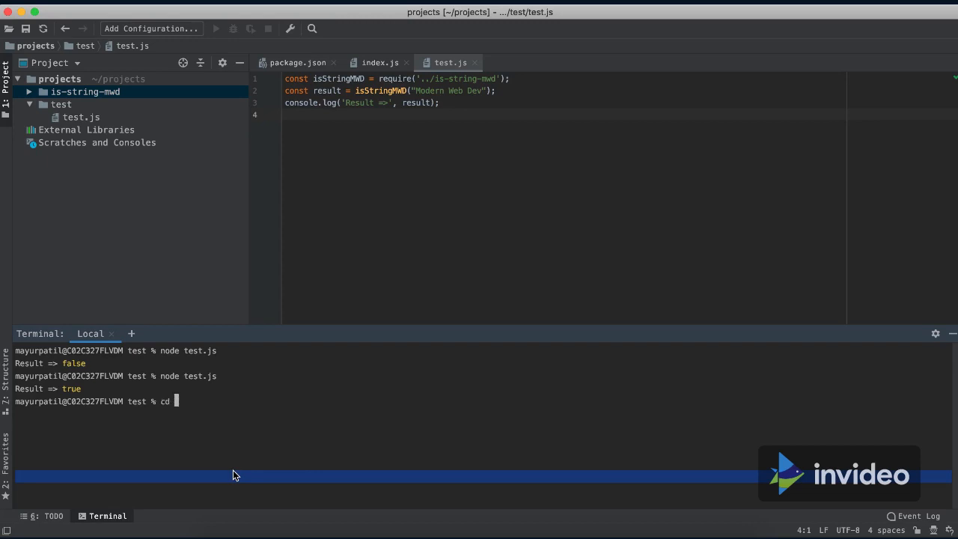
pyautogui.press('Return')
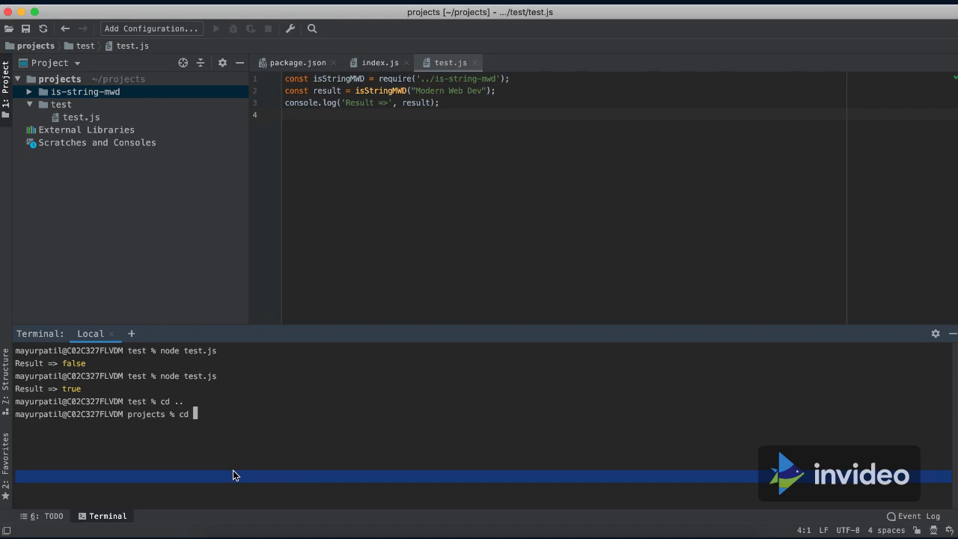
pyautogui.write('is-string-mwd/')
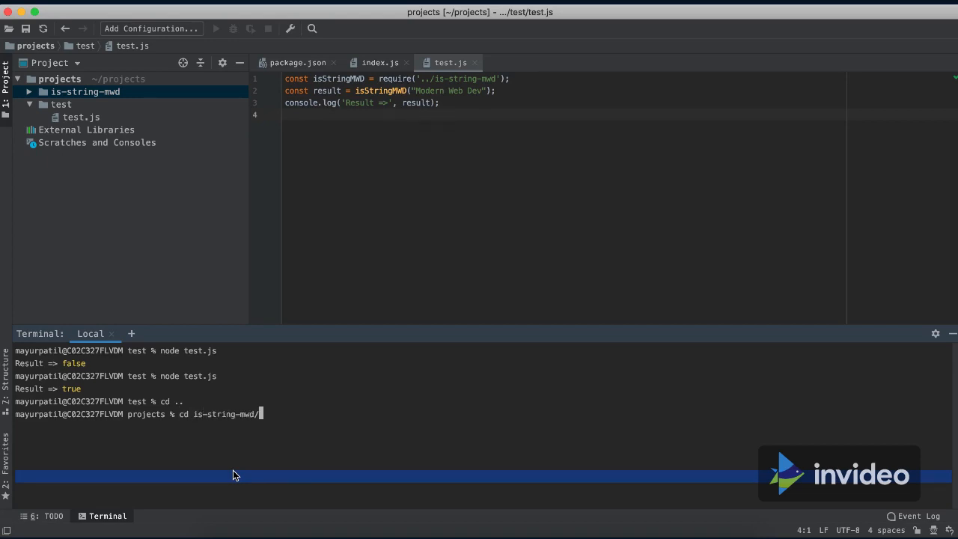
pyautogui.press('Return')
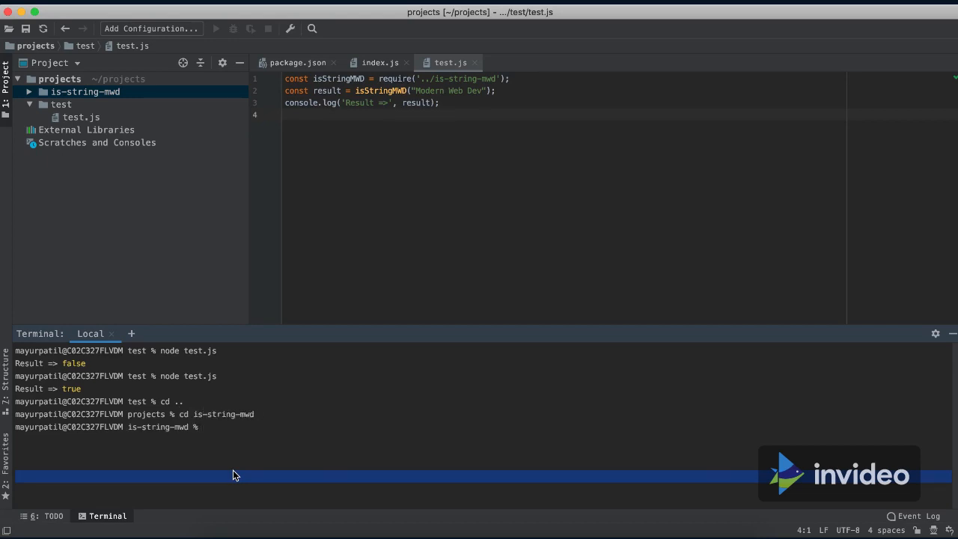
pyautogui.moveTo(108, 502)
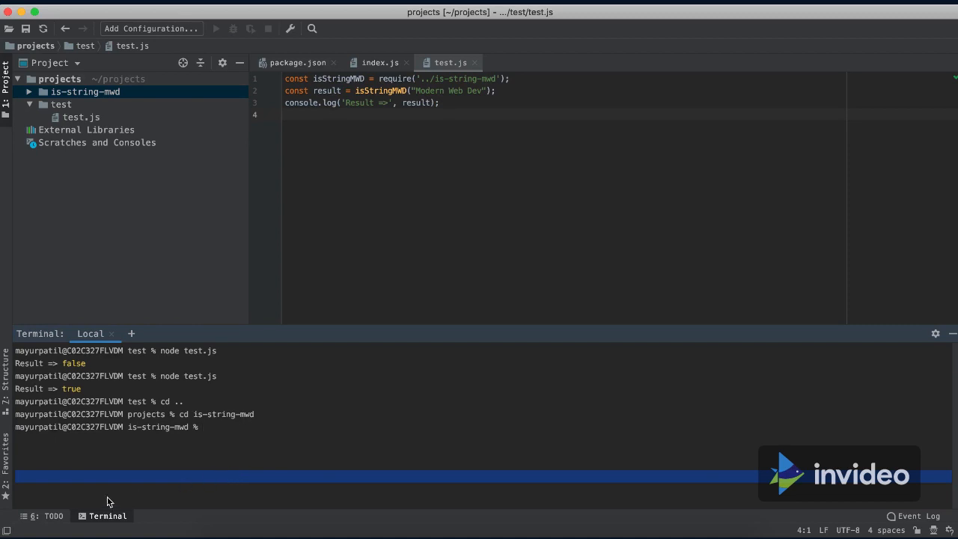
pyautogui.moveTo(219, 432)
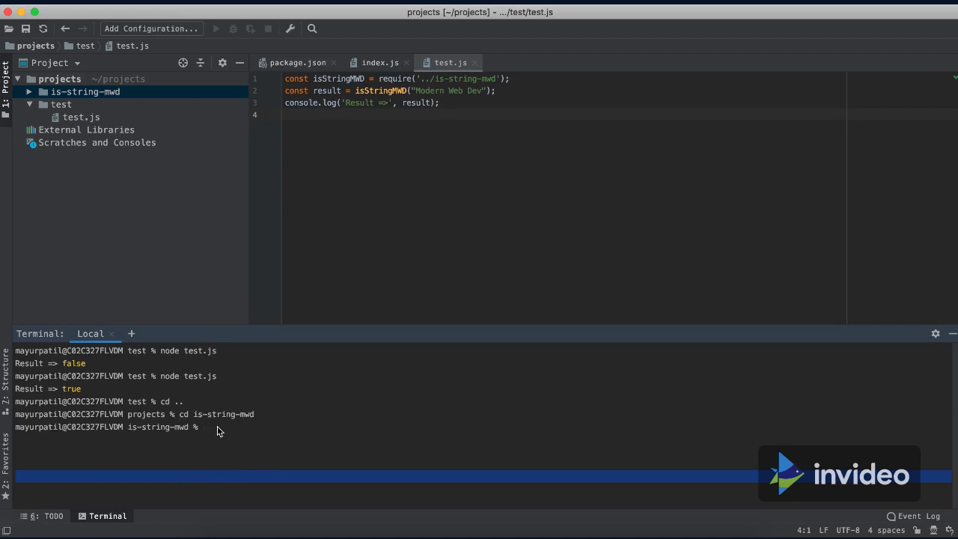
# - Start npm login, reaching the username prompt
pyautogui.write('npm')
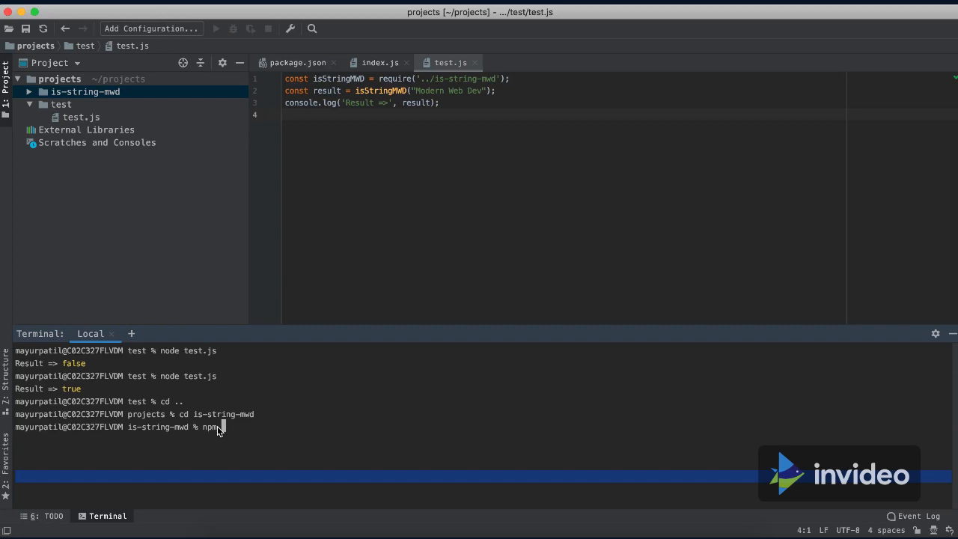
pyautogui.write('login')
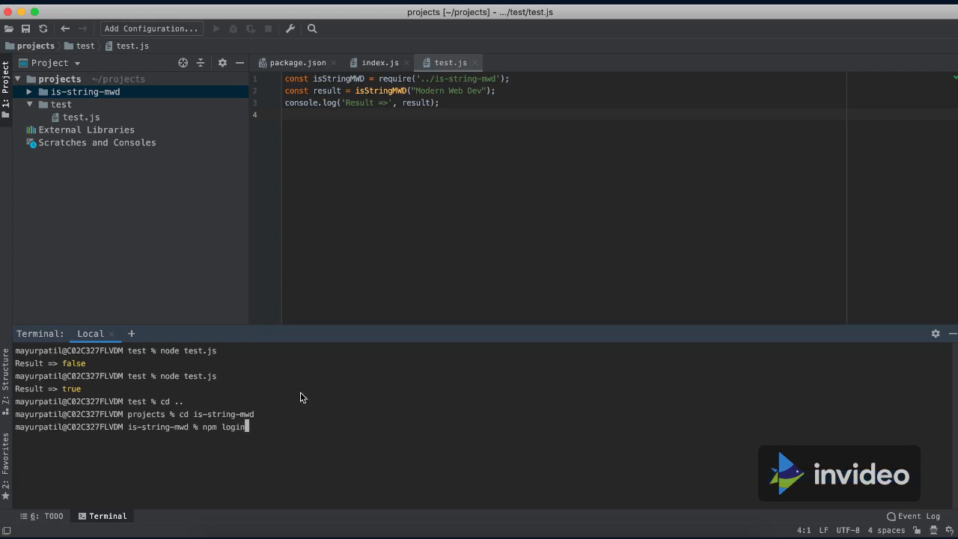
pyautogui.press('Return')
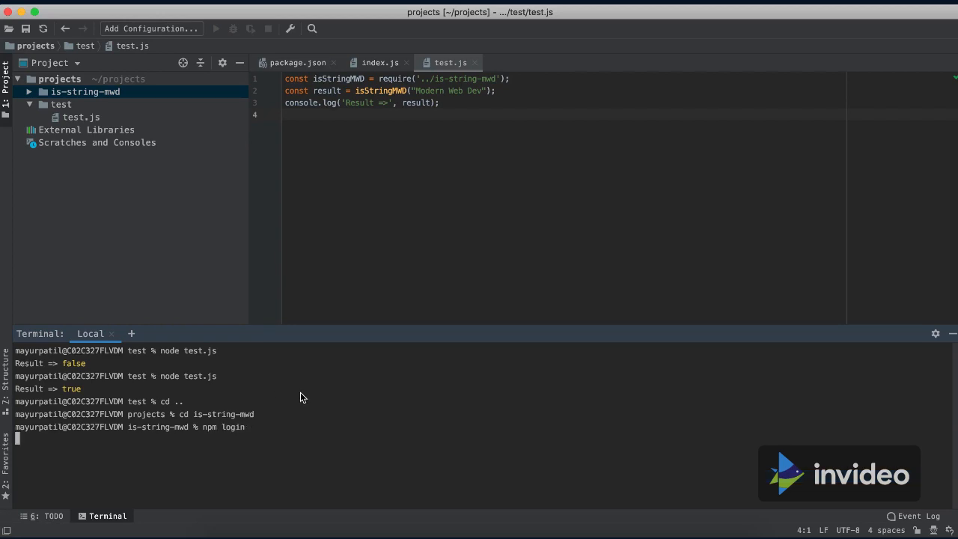
pyautogui.press('Return')
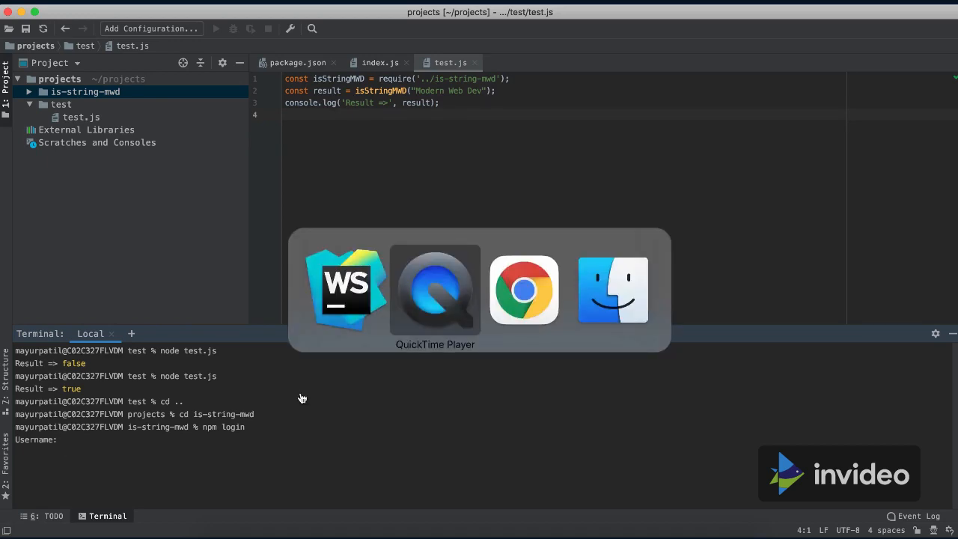
# - Sign out of the npm account on npmjs.com in Chrome
pyautogui.click(524, 290)
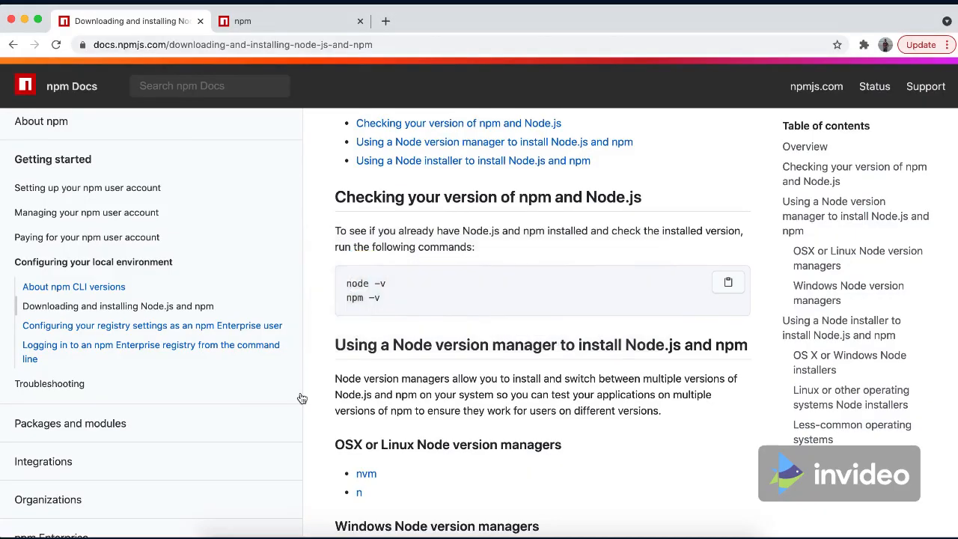
pyautogui.click(290, 21)
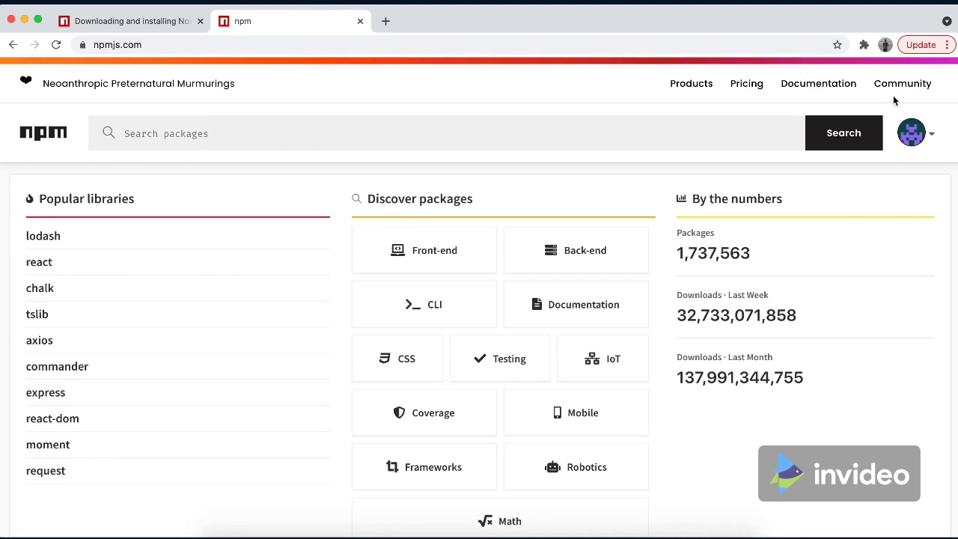
pyautogui.click(912, 132)
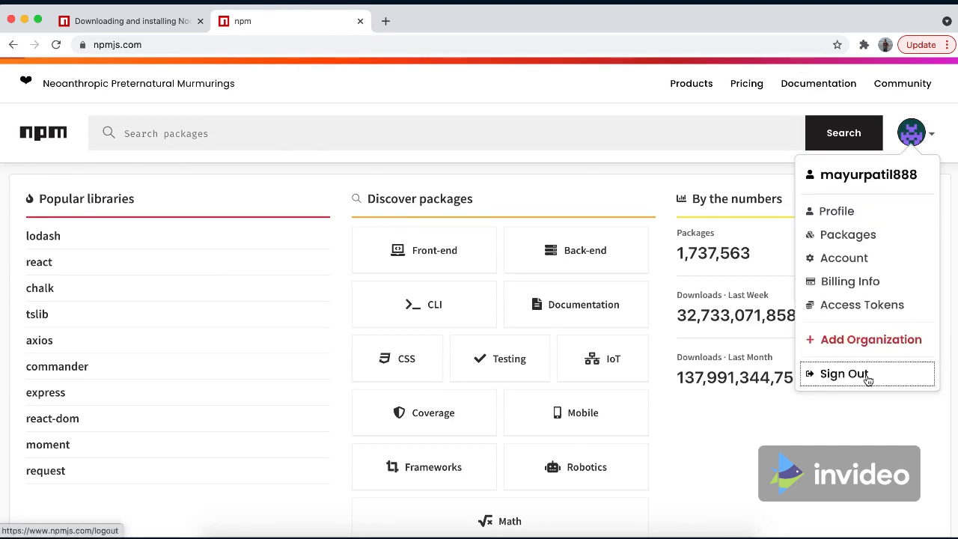
pyautogui.click(845, 374)
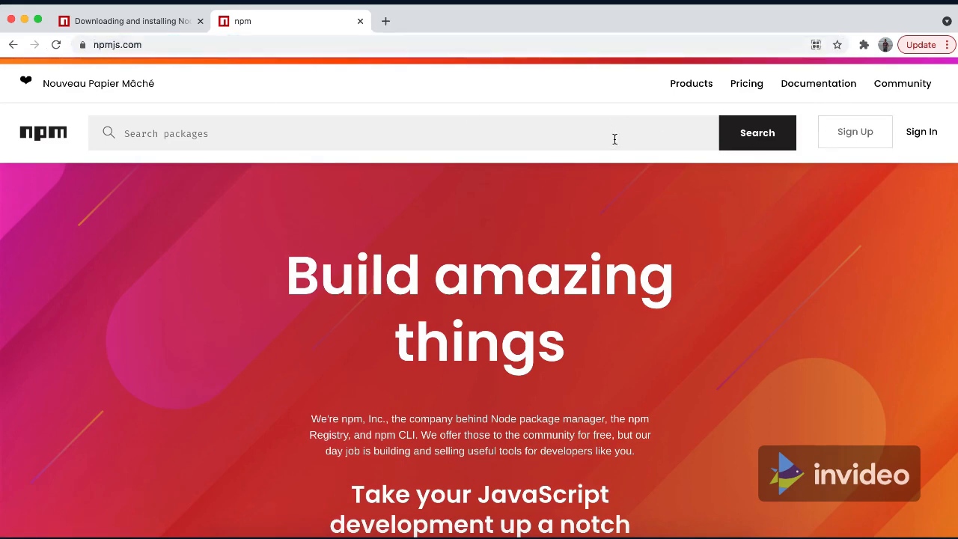
pyautogui.click(854, 132)
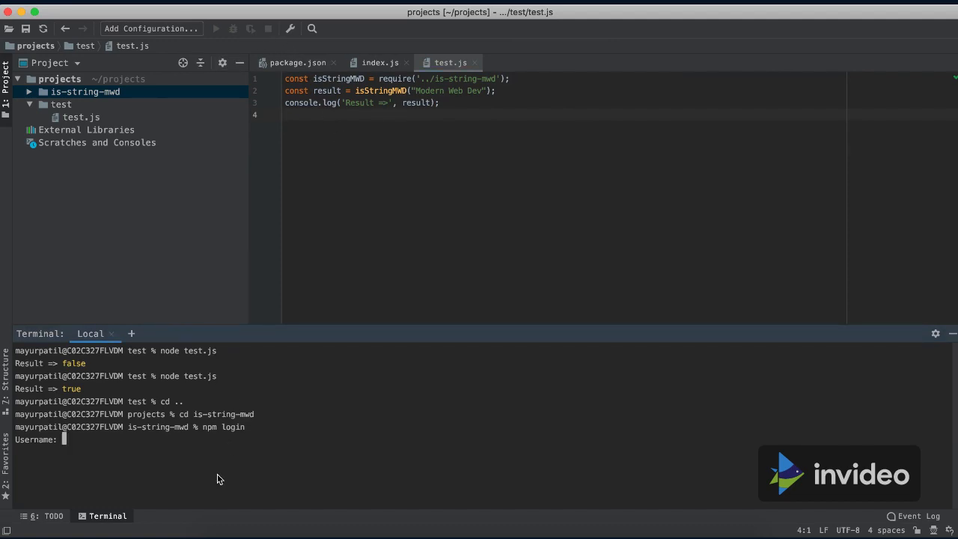
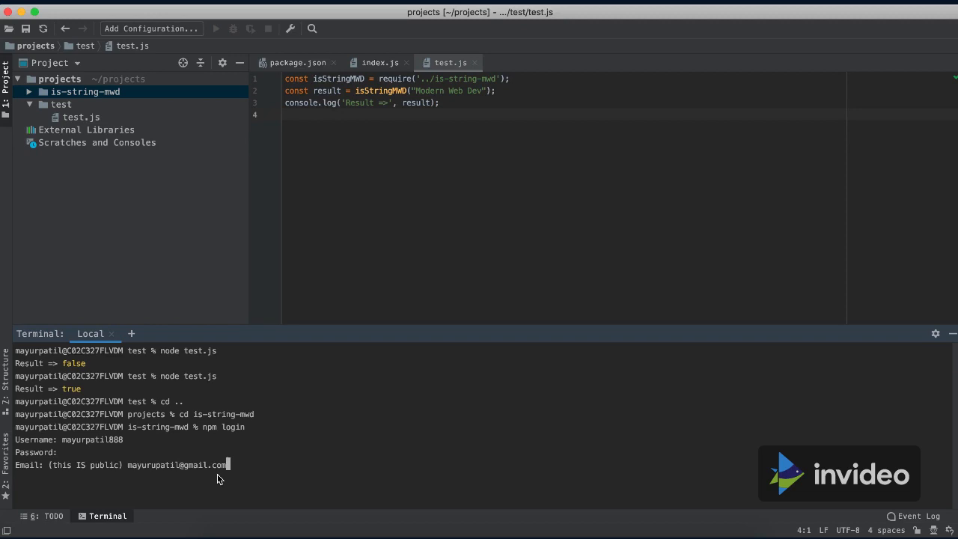
# - Complete npm login with username mayur, password and a gmail.com email address
pyautogui.press('Return')
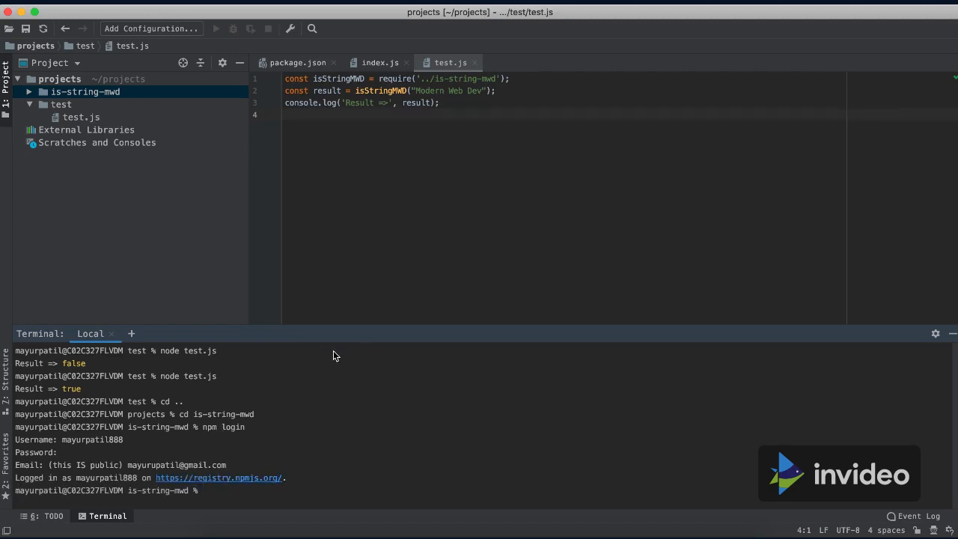
pyautogui.moveTo(300, 459)
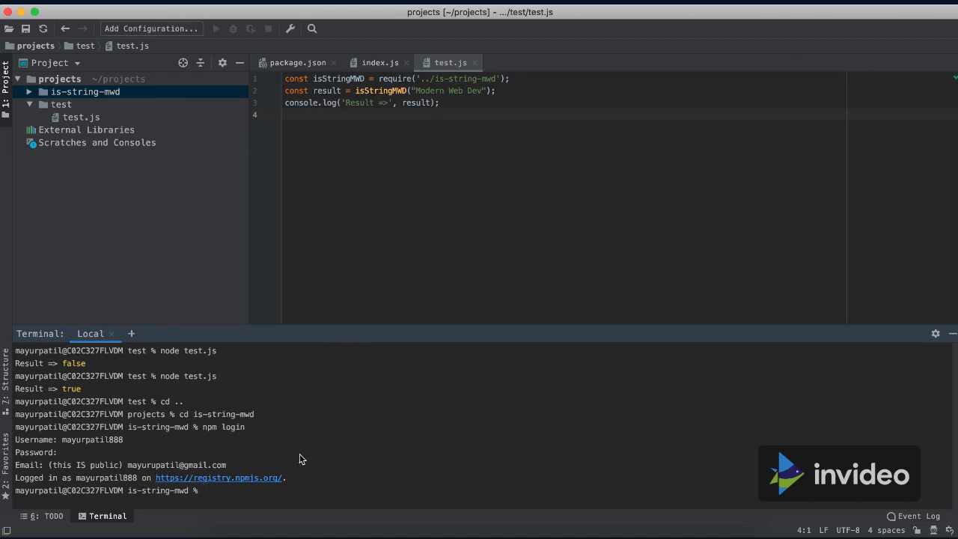
pyautogui.moveTo(117, 448)
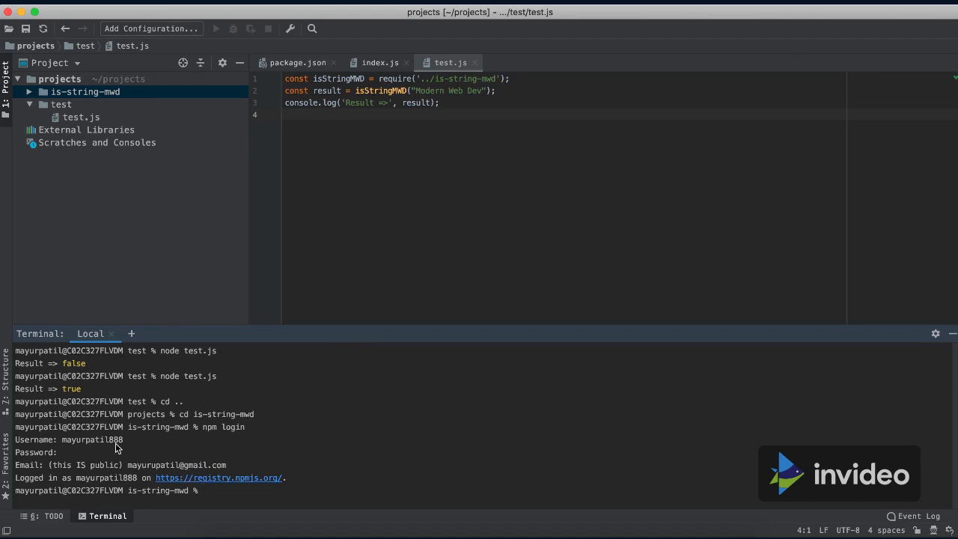
pyautogui.moveTo(305, 437)
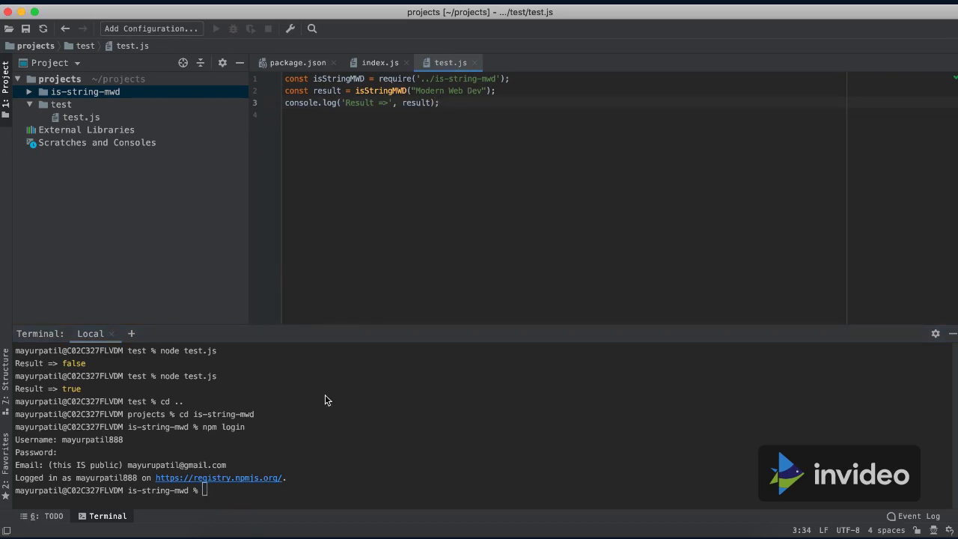
pyautogui.write('npm publ')
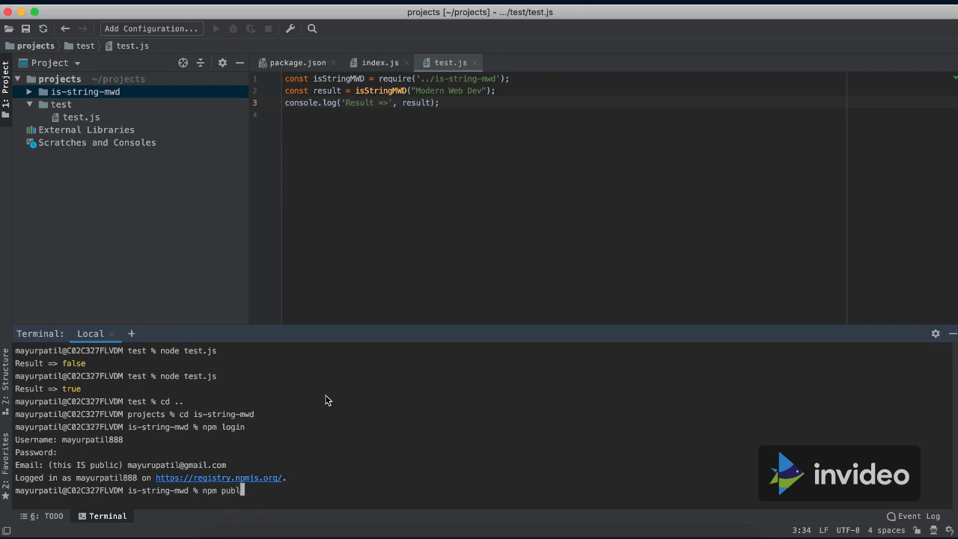
pyautogui.press('Return')
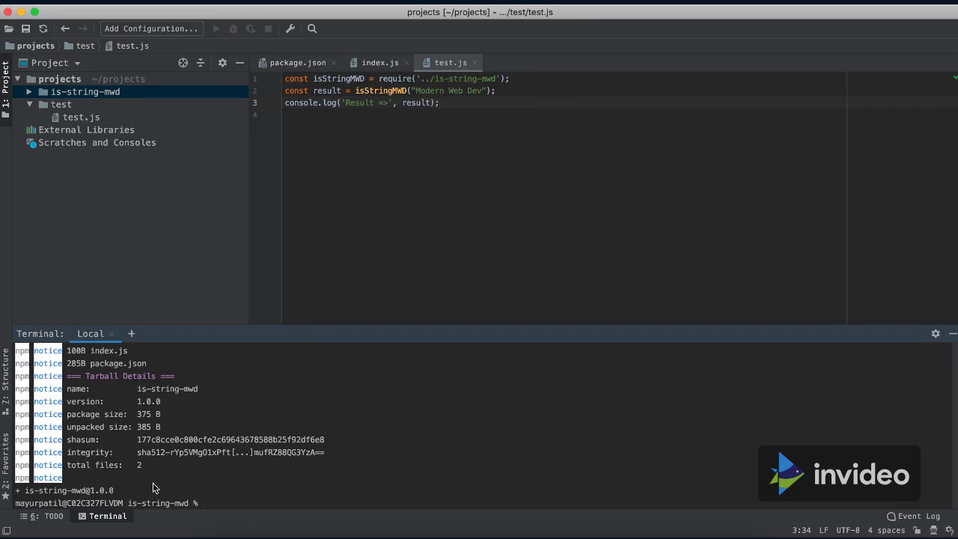
pyautogui.moveTo(95, 497)
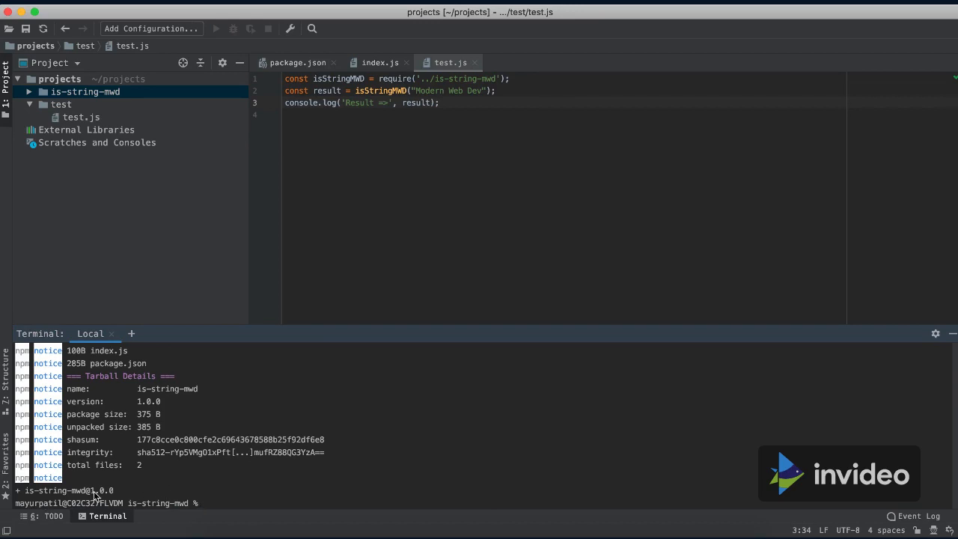
pyautogui.moveTo(29, 494)
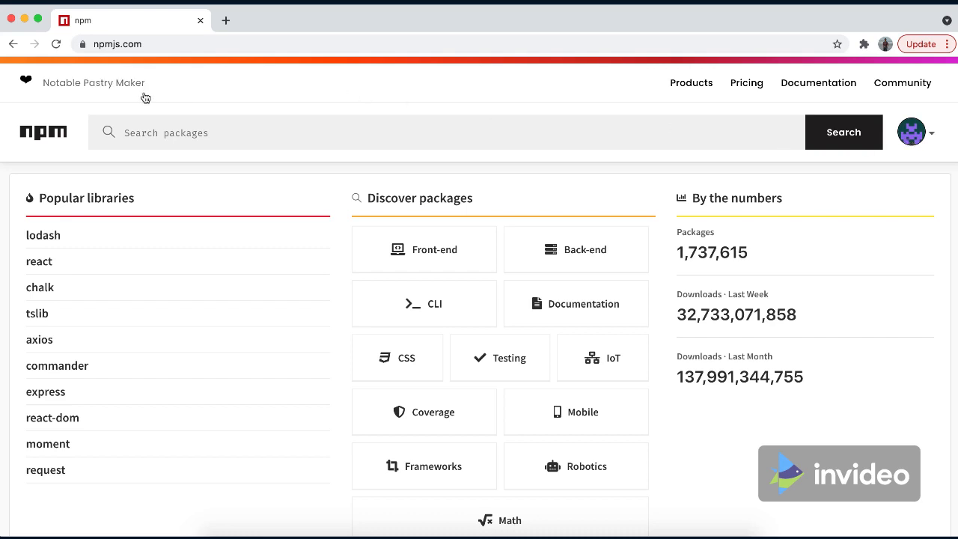
pyautogui.moveTo(465, 87)
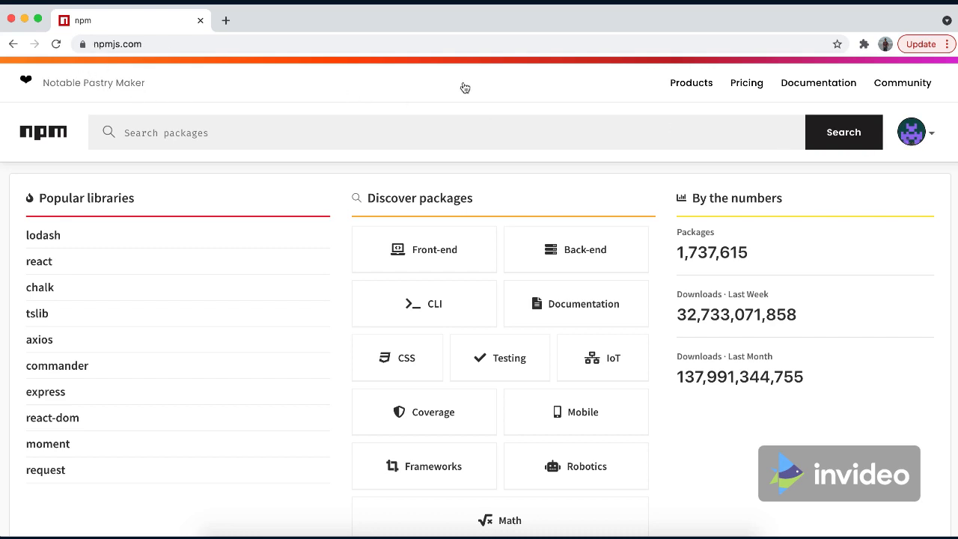
# - Open is-string-mwd from the account's Packages list and scroll to its version details
pyautogui.click(911, 133)
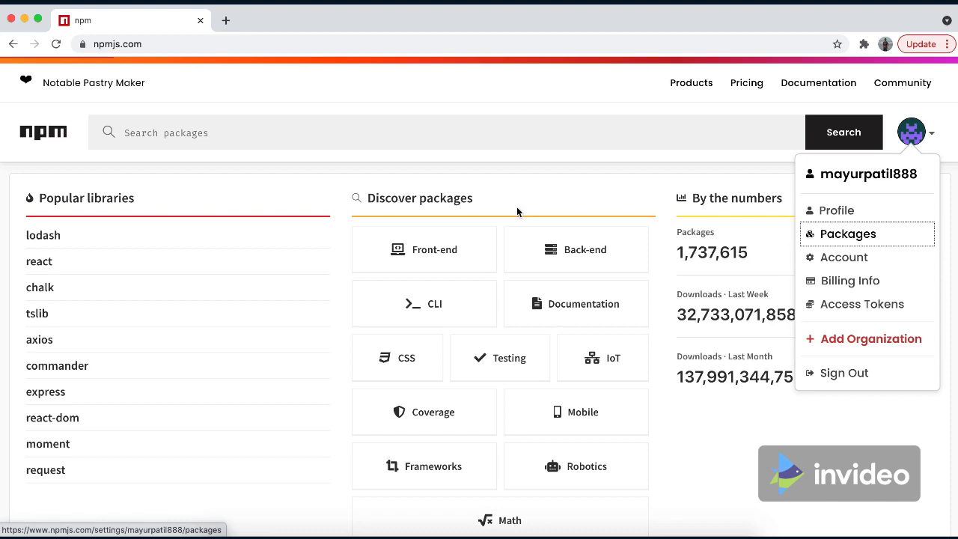
pyautogui.click(848, 233)
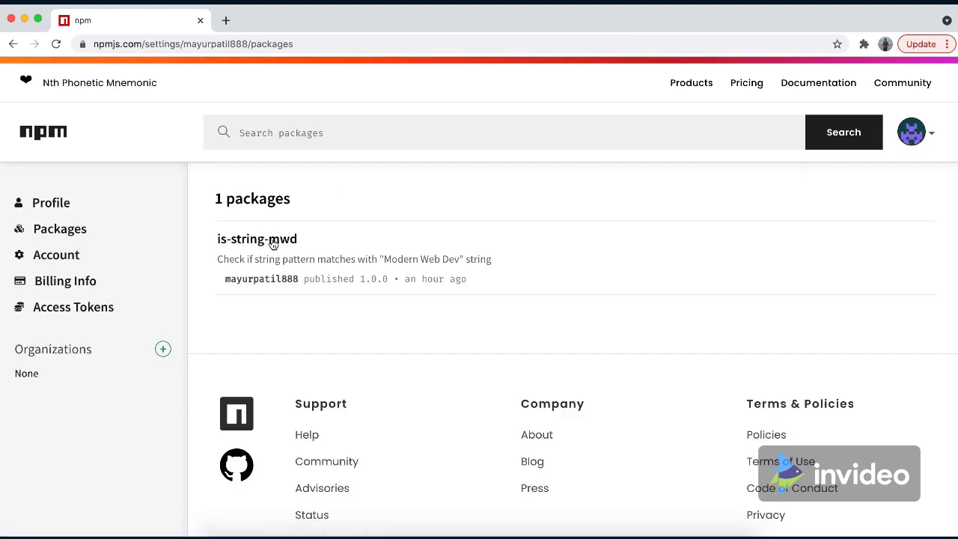
pyautogui.click(257, 238)
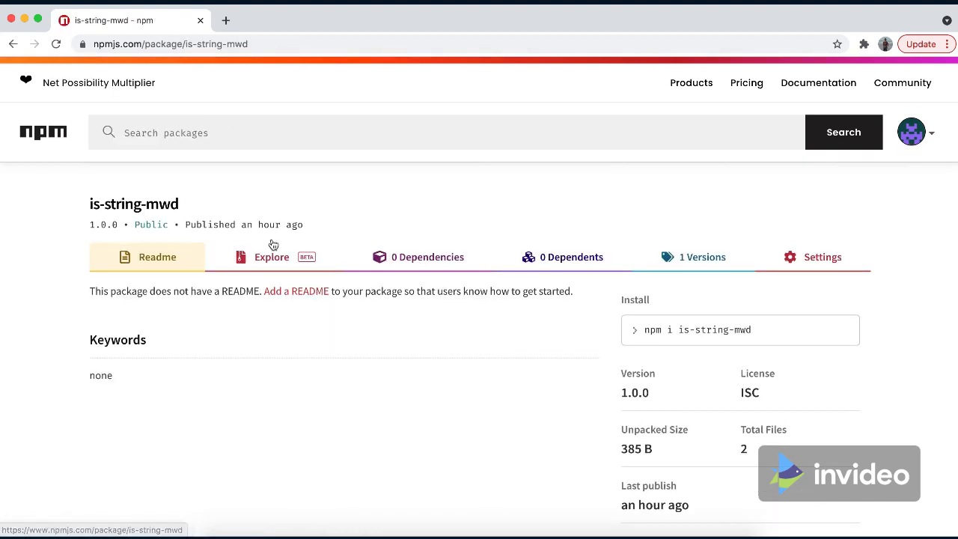
pyautogui.scroll(-3)
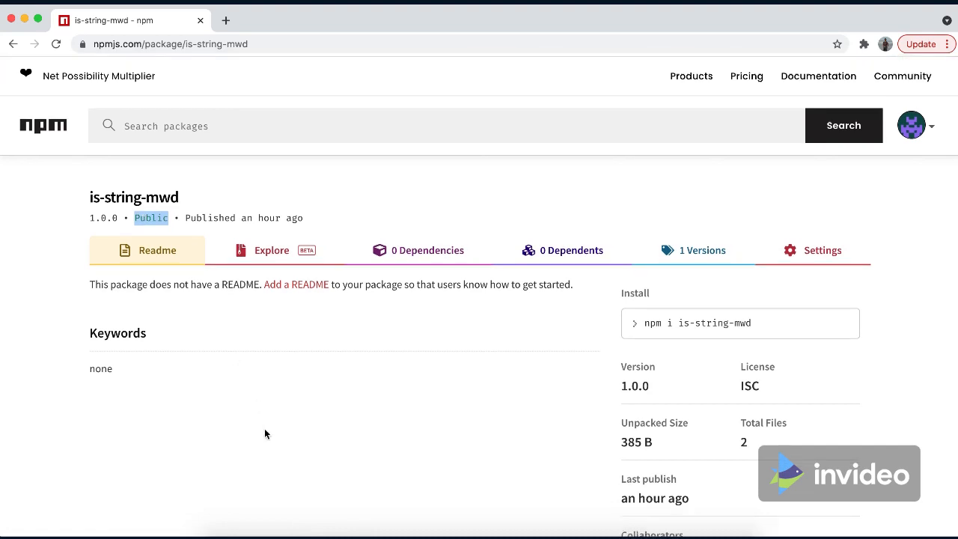
pyautogui.scroll(-3)
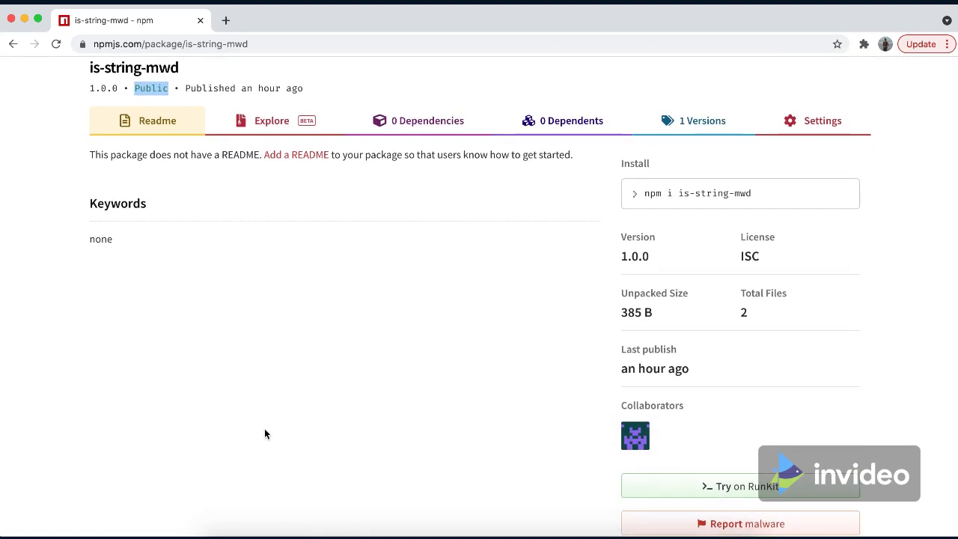
pyautogui.moveTo(276, 382)
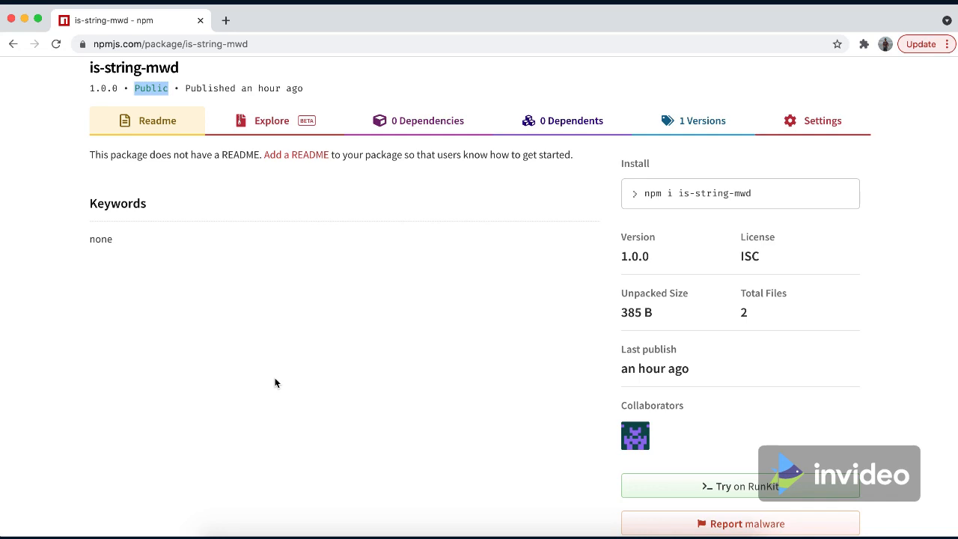
pyautogui.moveTo(305, 322)
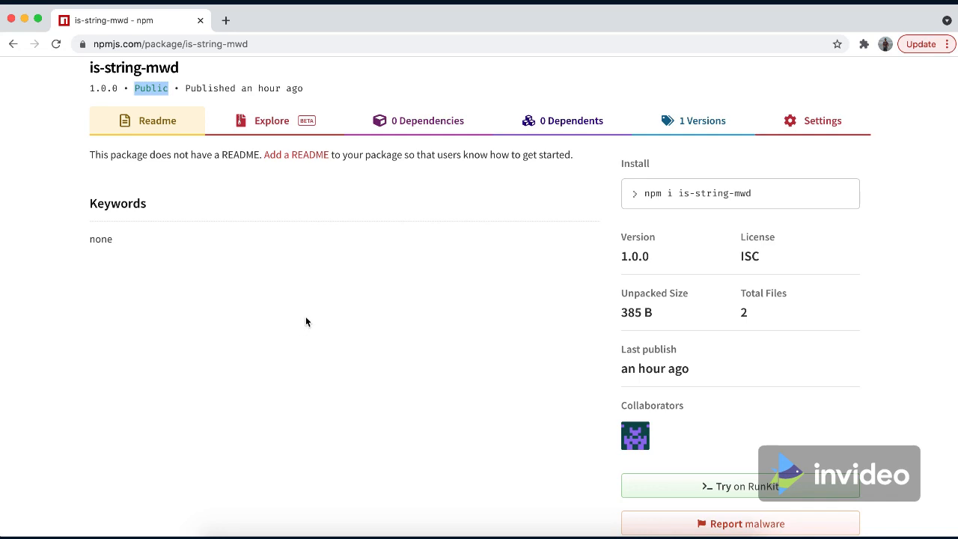